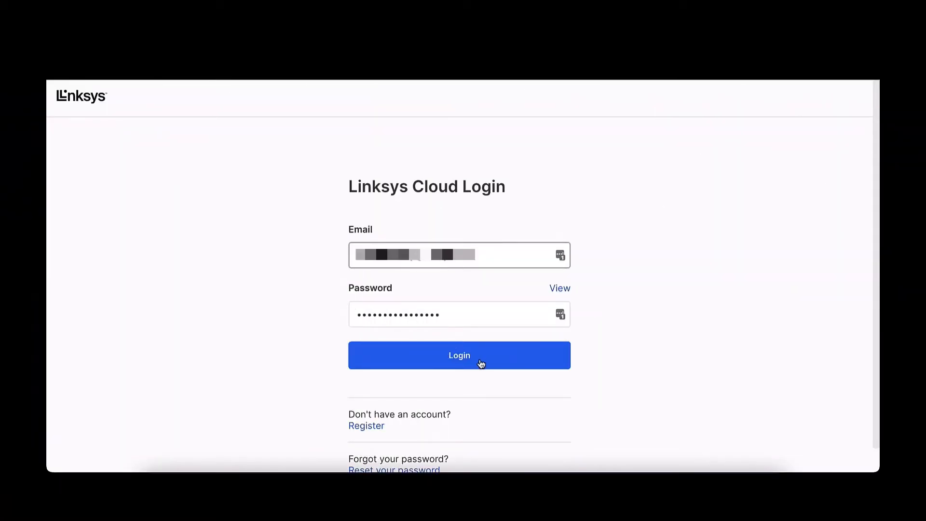
Log in to Linksys Cloud Manager with the account email and password
{"action": "left_click", "coordinate": [459, 355]}
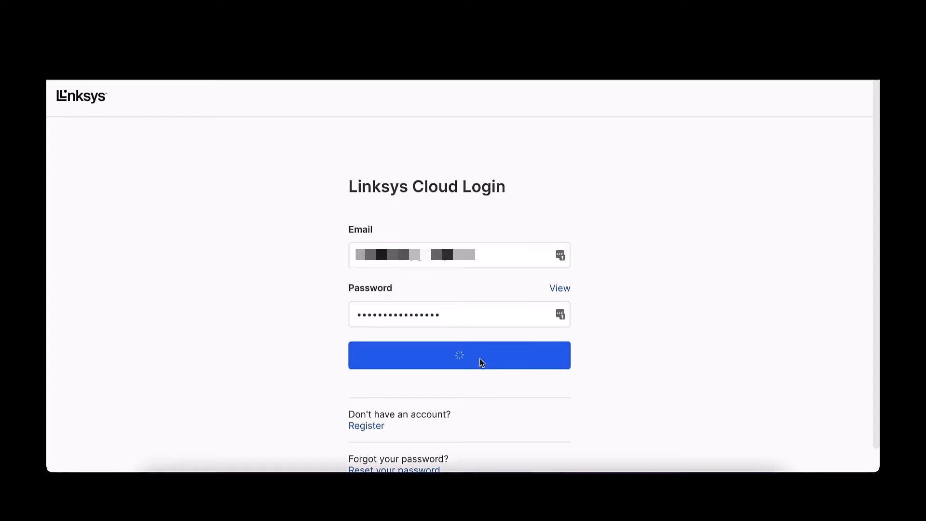
{"action": "left_click", "coordinate": [458, 355]}
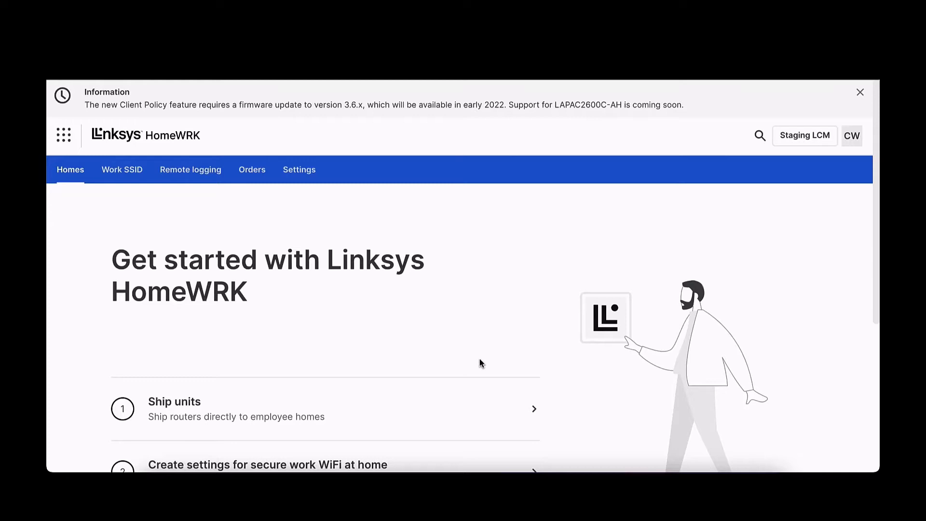
{"action": "mouse_move", "coordinate": [126, 232]}
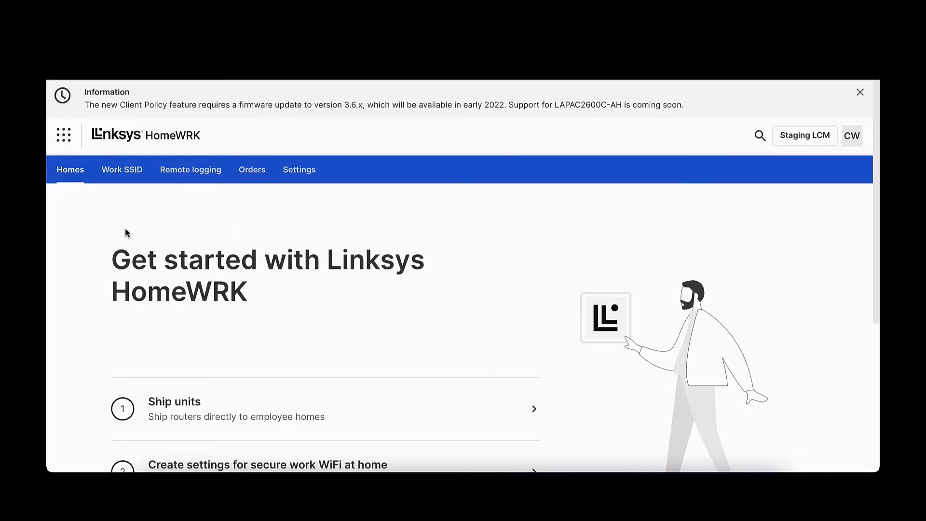
{"action": "mouse_move", "coordinate": [122, 169]}
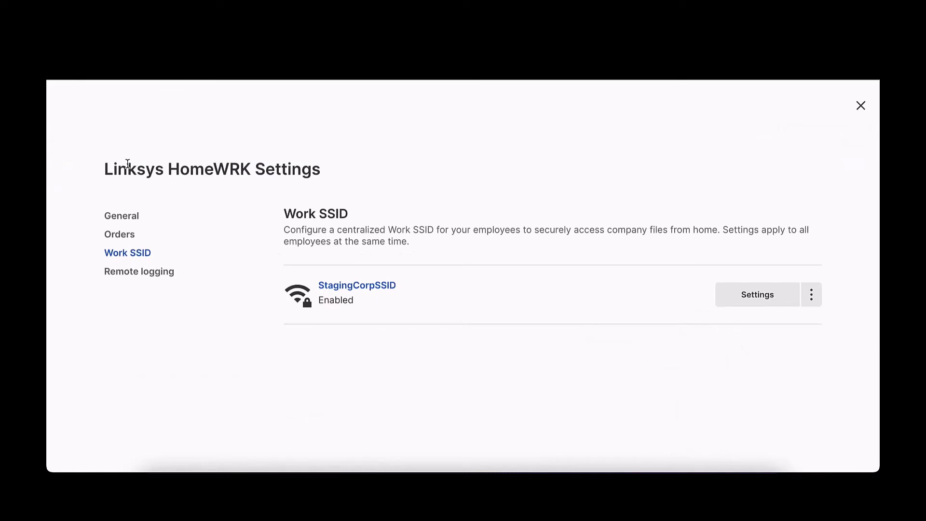
{"action": "mouse_move", "coordinate": [758, 295]}
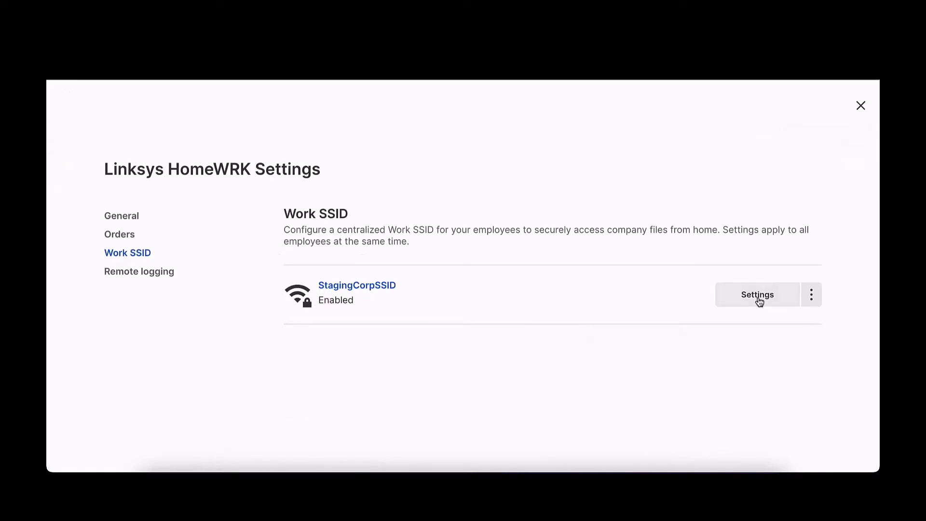
Open StagingCorpSSID's wireless settings and scroll to the WPA2 Enterprise RADIUS servers
{"action": "left_click", "coordinate": [758, 295]}
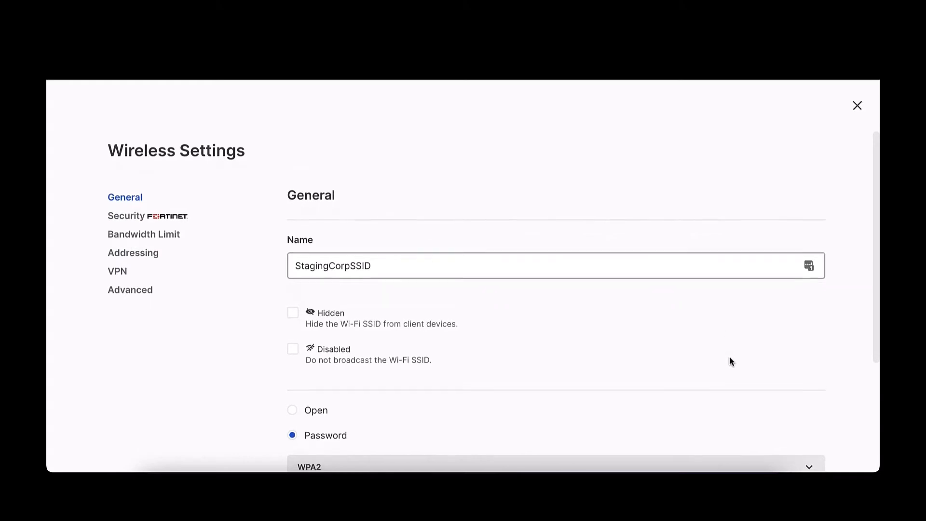
{"action": "scroll", "scroll_direction": "down", "scroll_amount": 3}
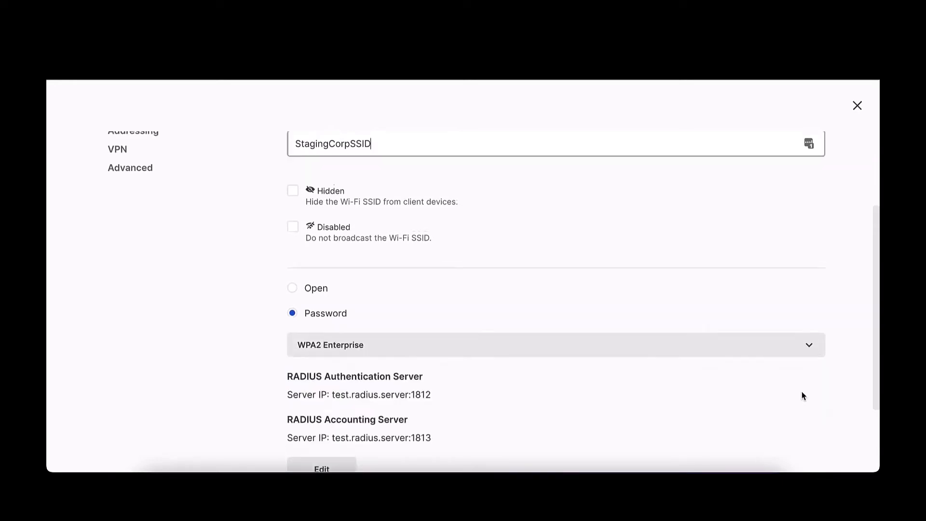
{"action": "scroll", "scroll_direction": "down", "scroll_amount": 3}
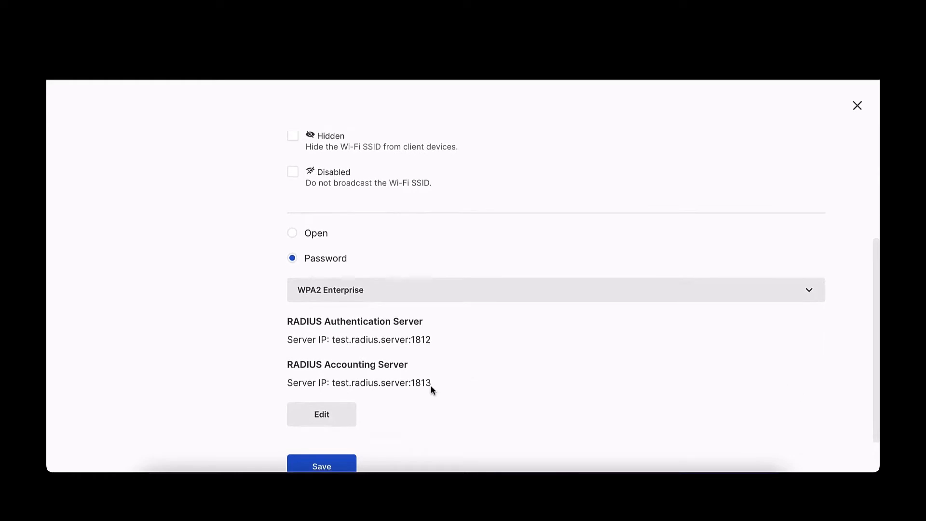
Review the test.radius.server authentication and accounting fields, then save the wireless settings
{"action": "left_click", "coordinate": [321, 414]}
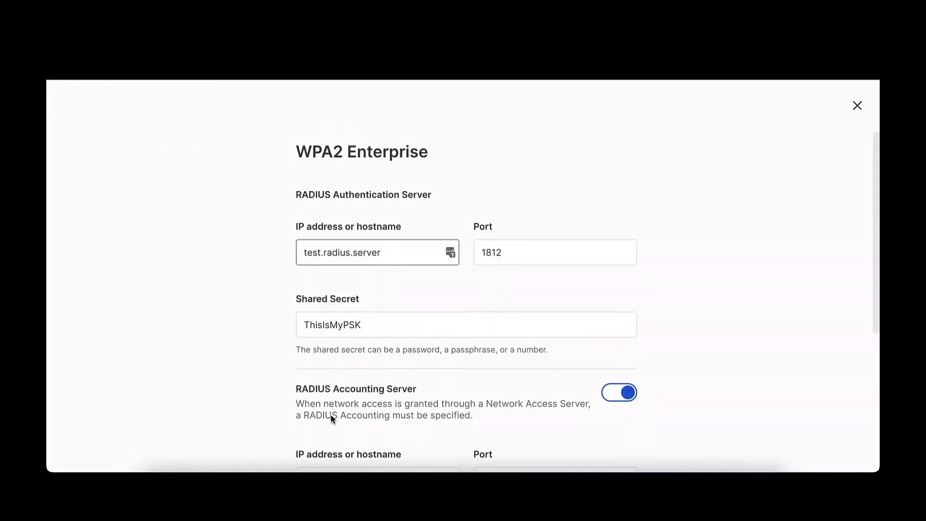
{"action": "mouse_move", "coordinate": [611, 435]}
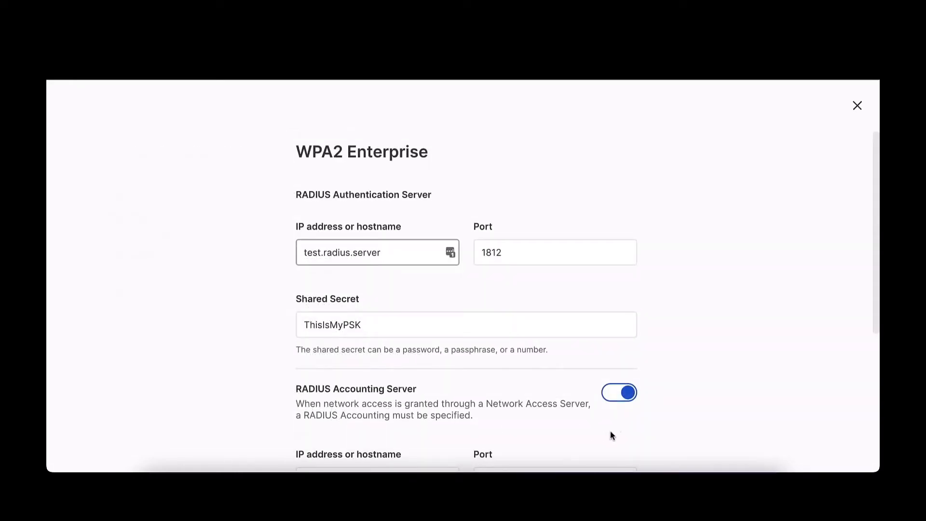
{"action": "scroll", "scroll_direction": "down", "scroll_amount": 3}
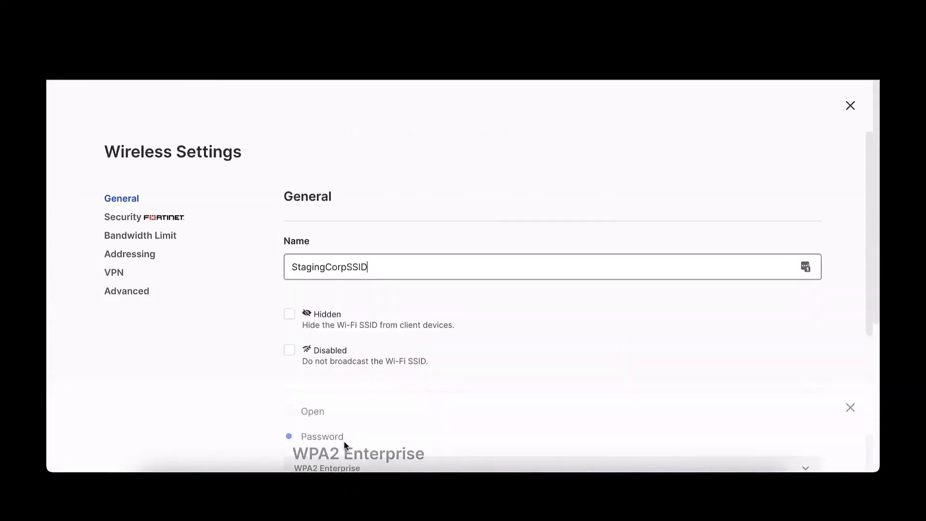
{"action": "scroll", "scroll_direction": "down", "scroll_amount": 3}
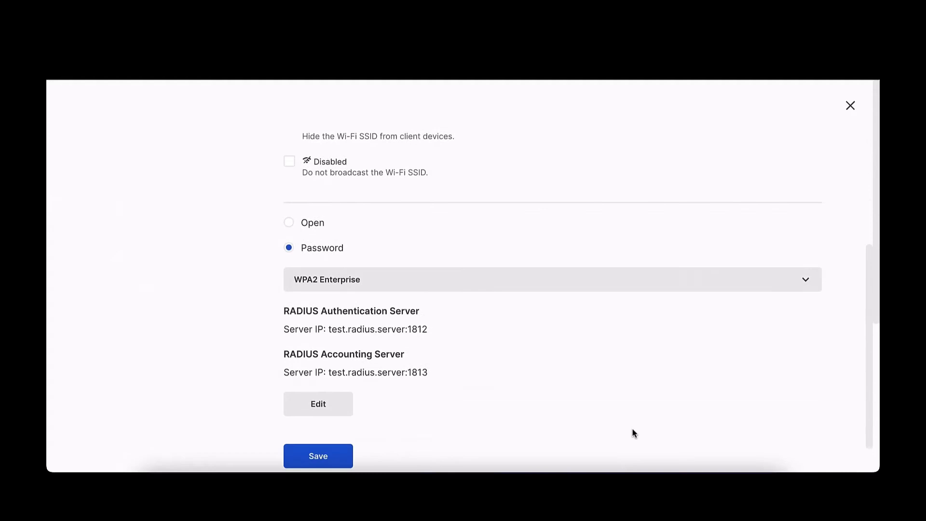
{"action": "left_click", "coordinate": [318, 455]}
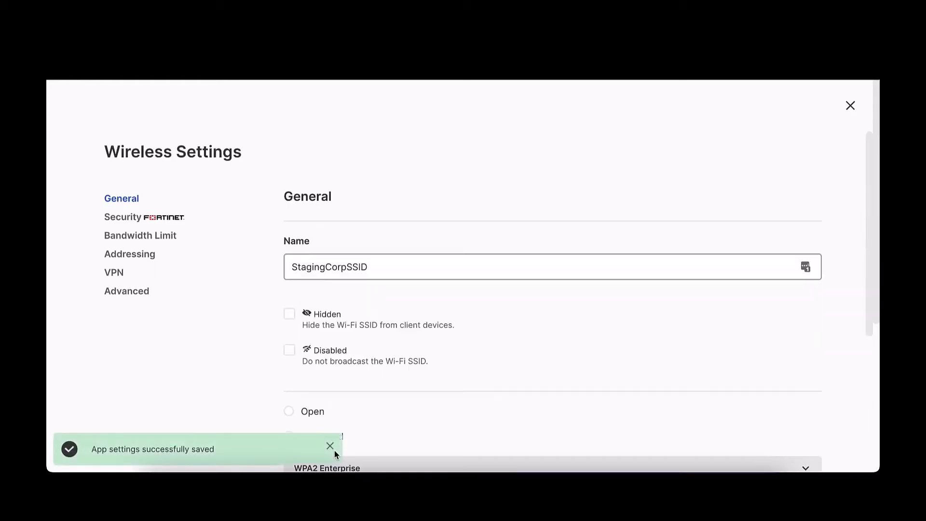
{"action": "mouse_move", "coordinate": [168, 214]}
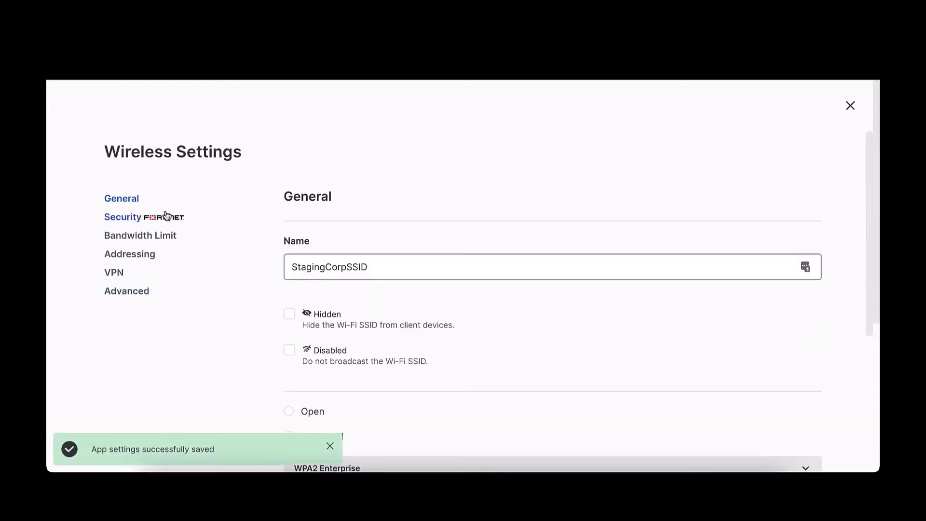
Switch on the Antivirus and Web content filtering toggles on StagingCorpSSID's Security page
{"action": "left_click", "coordinate": [122, 216]}
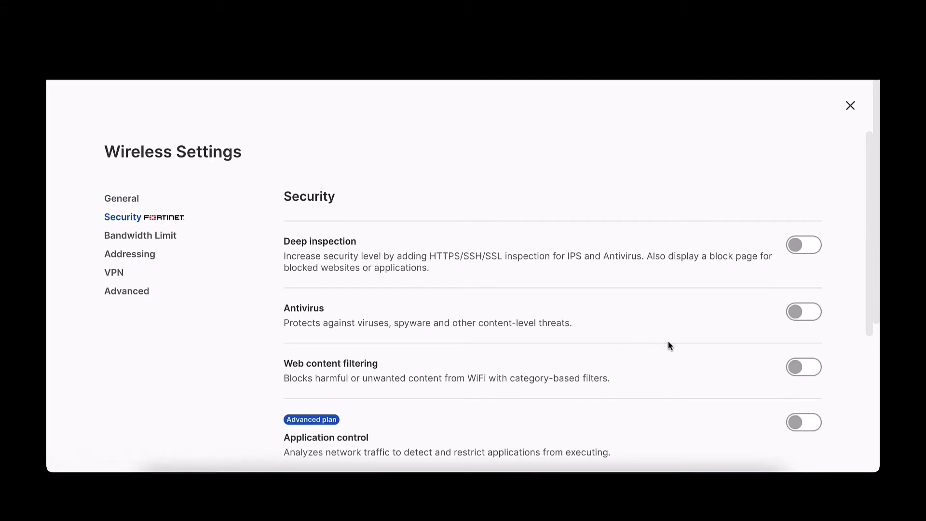
{"action": "left_click", "coordinate": [803, 311]}
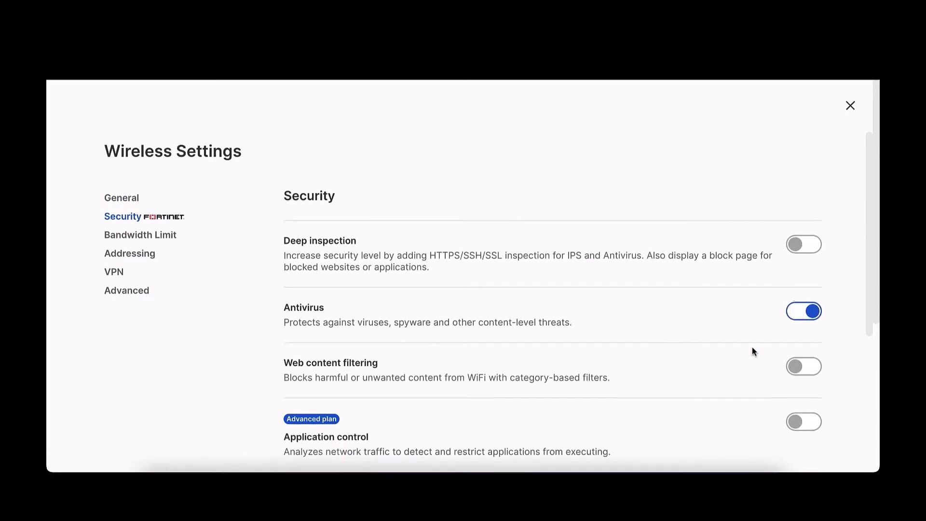
{"action": "scroll", "scroll_direction": "down", "scroll_amount": 3}
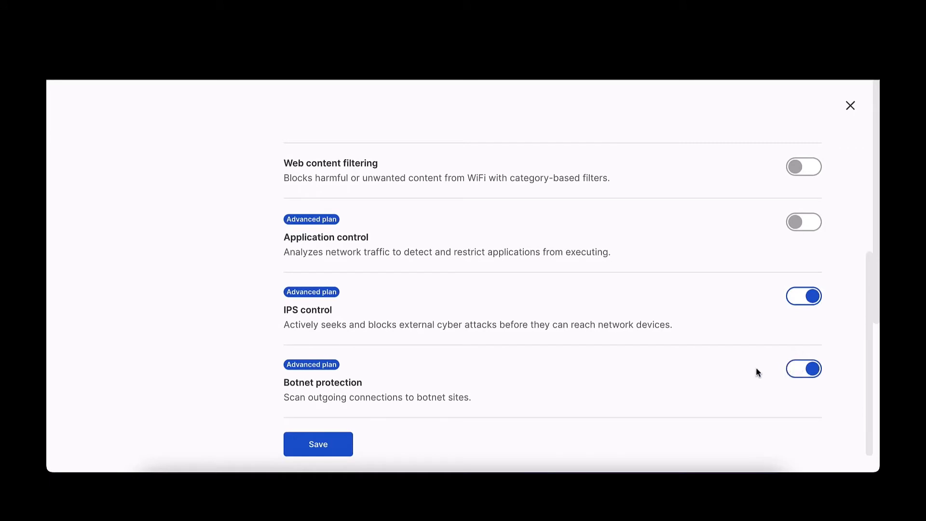
{"action": "scroll", "scroll_direction": "up", "scroll_amount": 3}
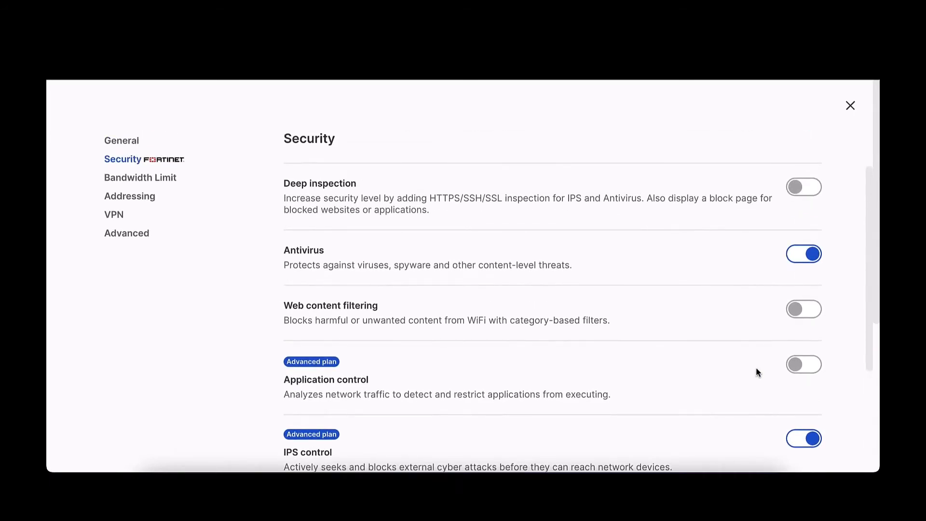
{"action": "left_click", "coordinate": [803, 309]}
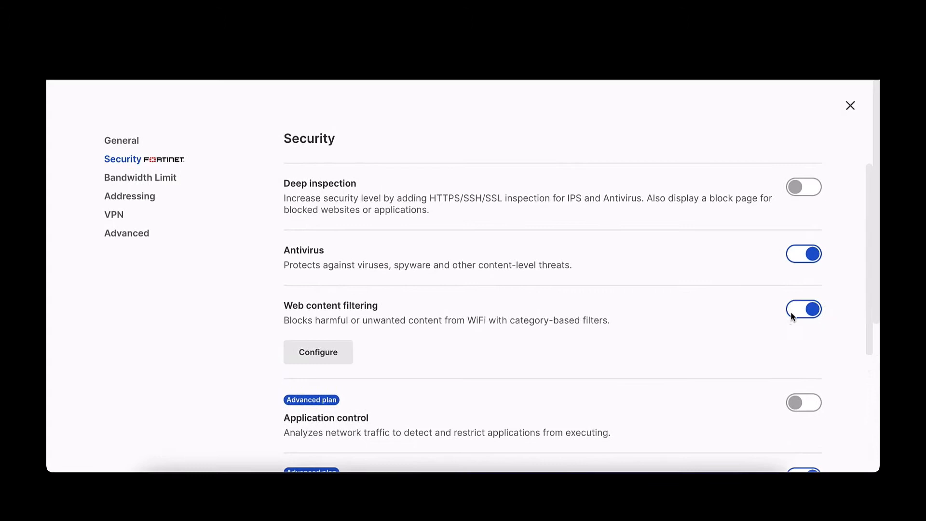
Open the web content filtering category list, where Drug Abuse is blocked
{"action": "left_click", "coordinate": [318, 352]}
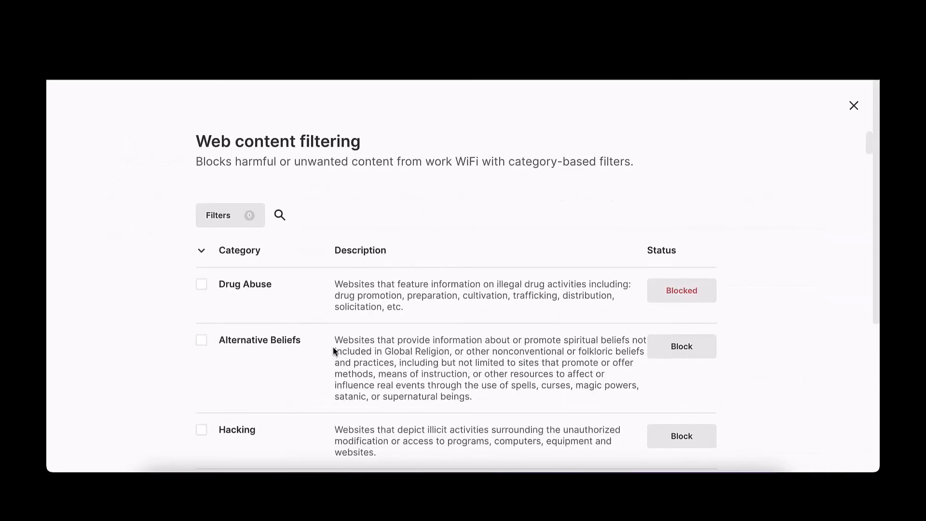
{"action": "mouse_move", "coordinate": [681, 290]}
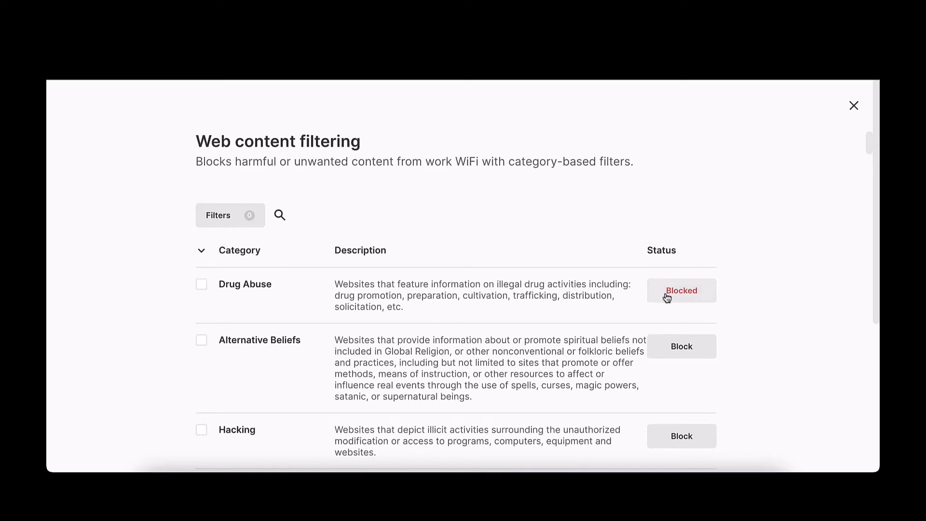
{"action": "mouse_move", "coordinate": [853, 105]}
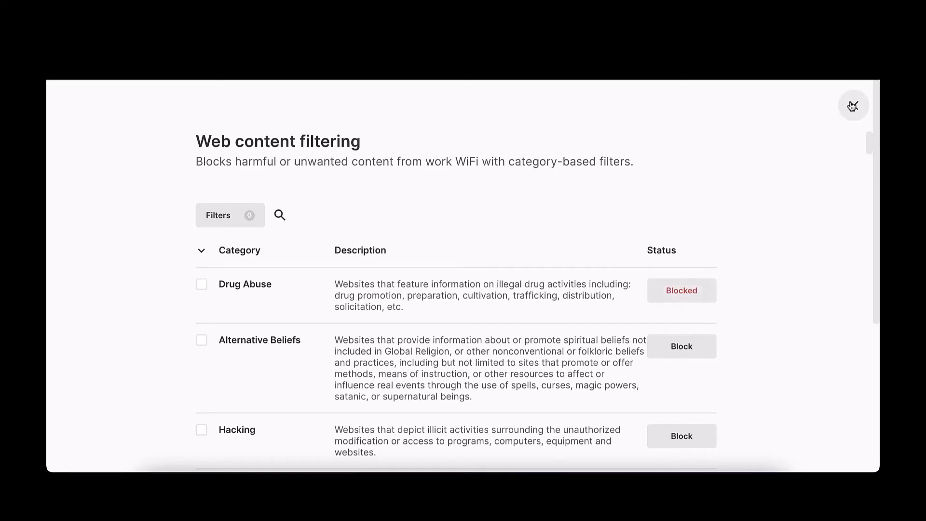
{"action": "left_click", "coordinate": [853, 106]}
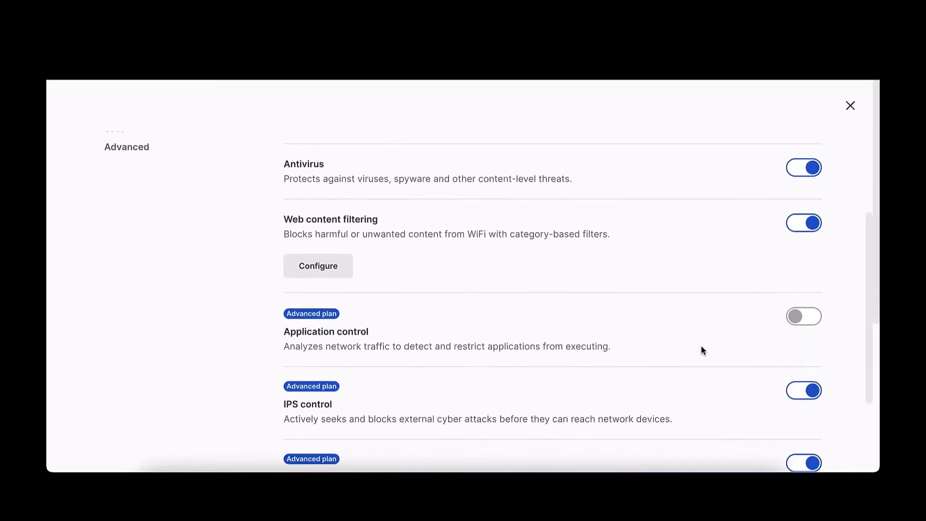
{"action": "left_click", "coordinate": [804, 316]}
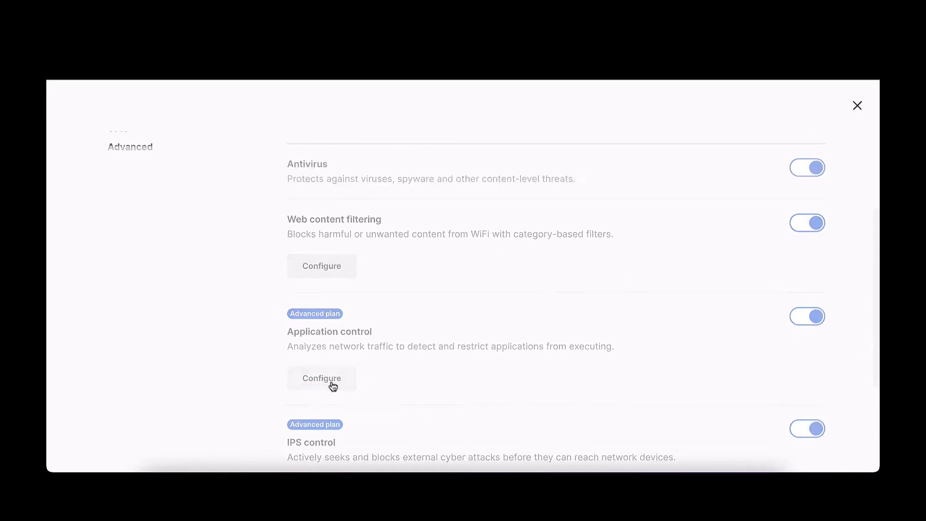
{"action": "left_click", "coordinate": [321, 378]}
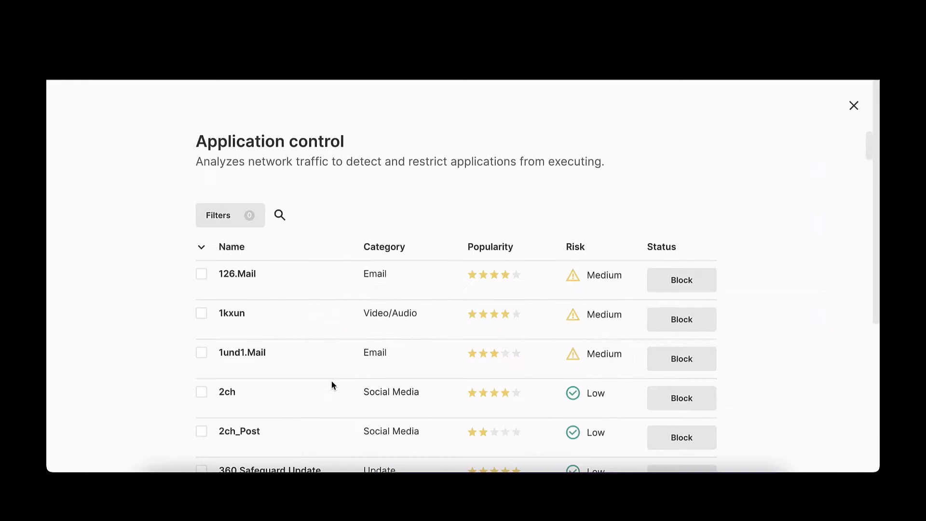
{"action": "left_click", "coordinate": [681, 279]}
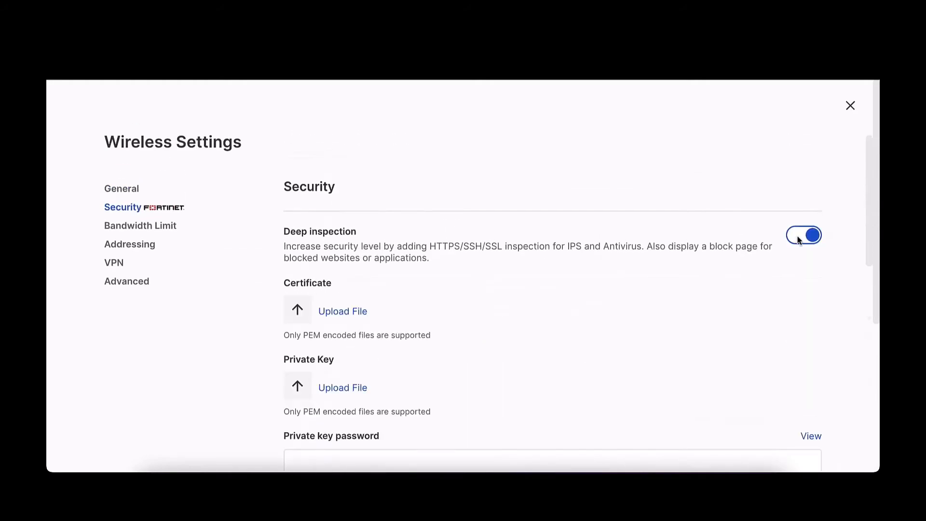
Upload LinksysQACACert.pem and LinksysQACAPrivateKey.pem for deep inspection and save
{"action": "left_click", "coordinate": [343, 311]}
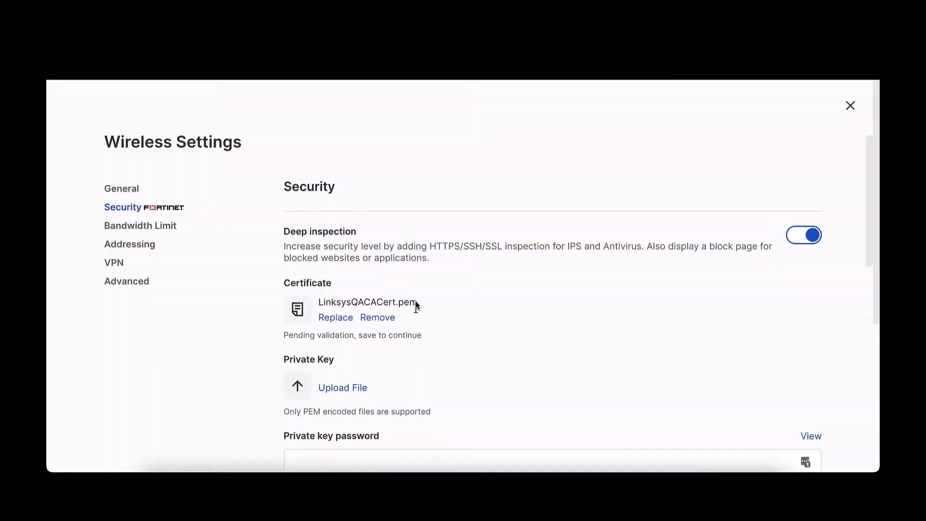
{"action": "left_click", "coordinate": [342, 388]}
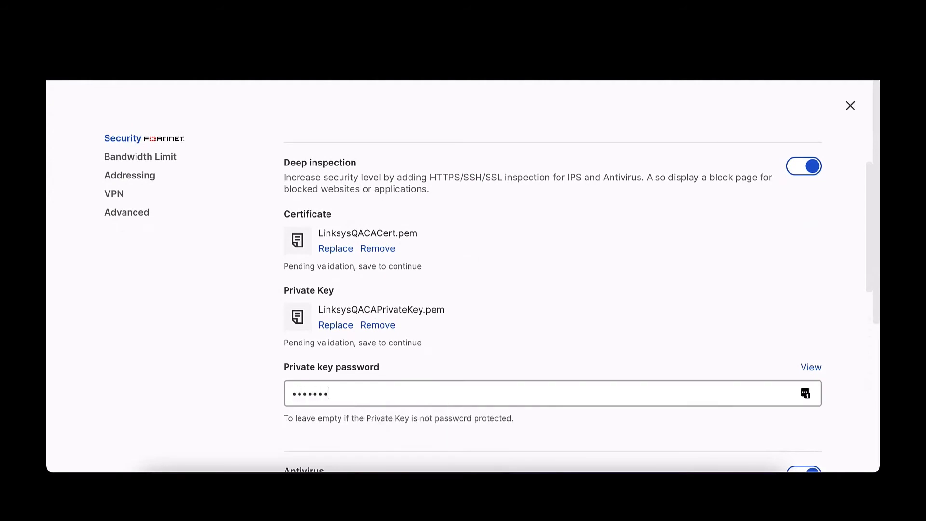
{"action": "scroll", "scroll_direction": "down", "scroll_amount": 3}
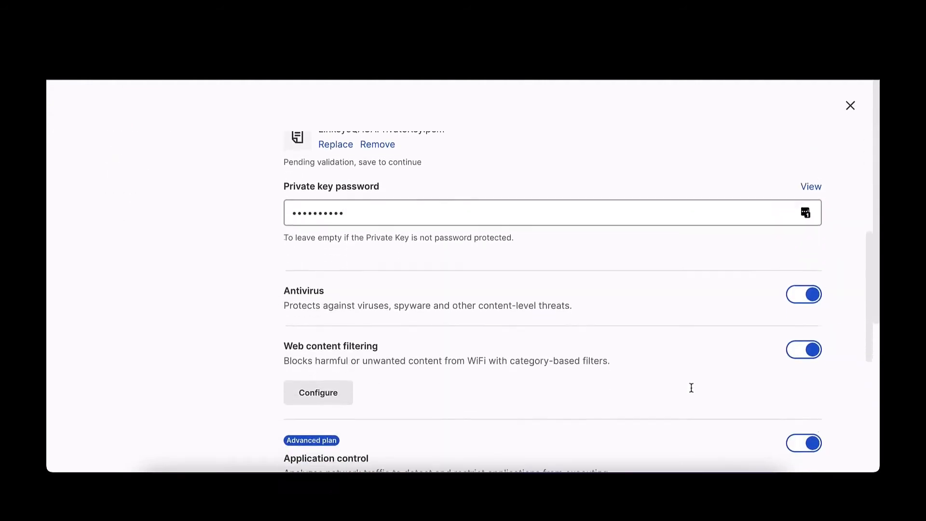
{"action": "scroll", "scroll_direction": "down", "scroll_amount": 3}
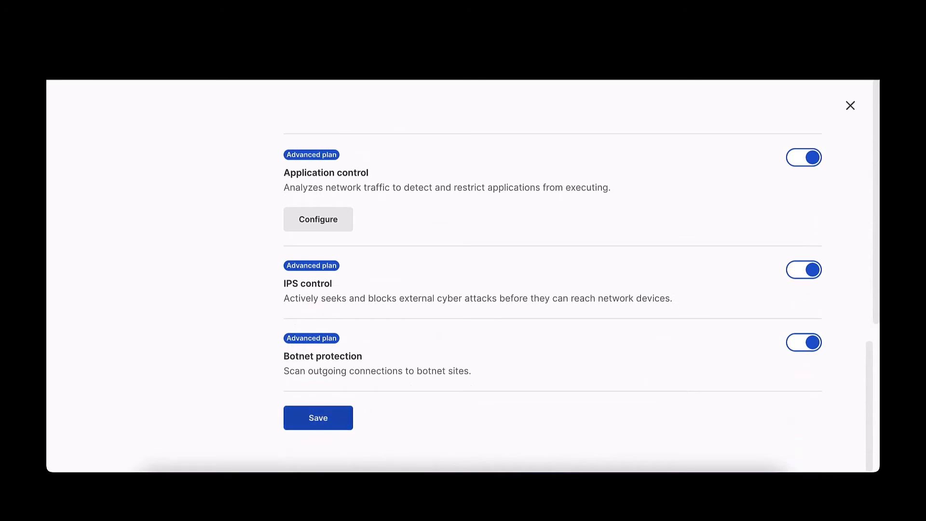
{"action": "left_click", "coordinate": [318, 418]}
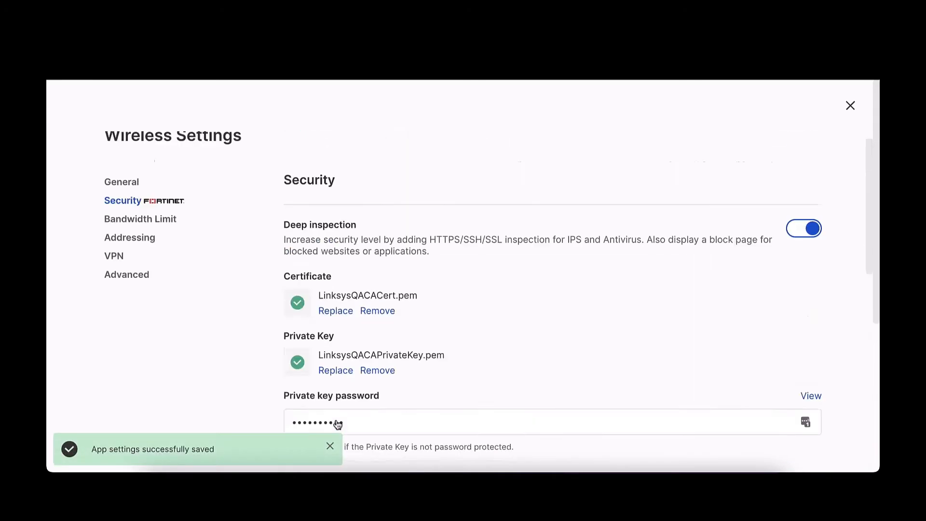
Enable the IPsec site-to-site VPN to 68.101.115.17:500 with subnet 192.168.0.0/24 and save
{"action": "scroll", "scroll_direction": "up", "scroll_amount": 3}
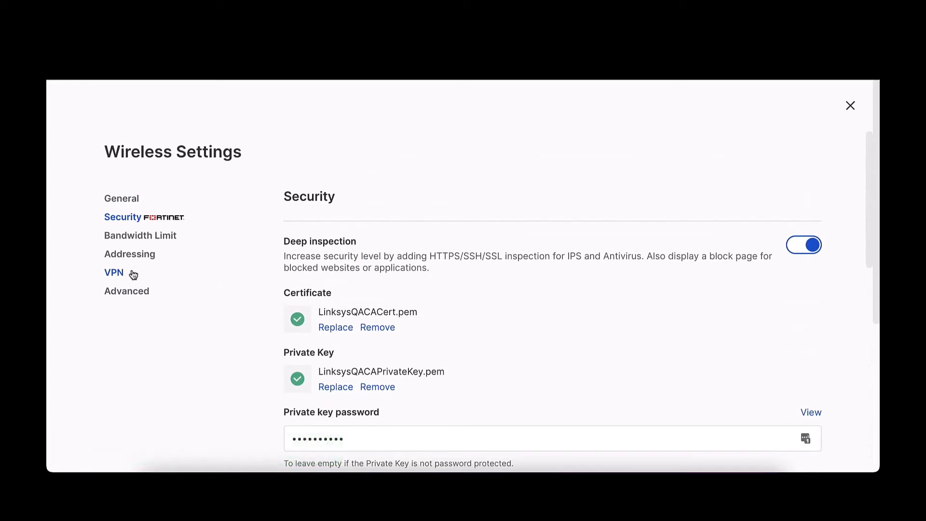
{"action": "mouse_move", "coordinate": [124, 276]}
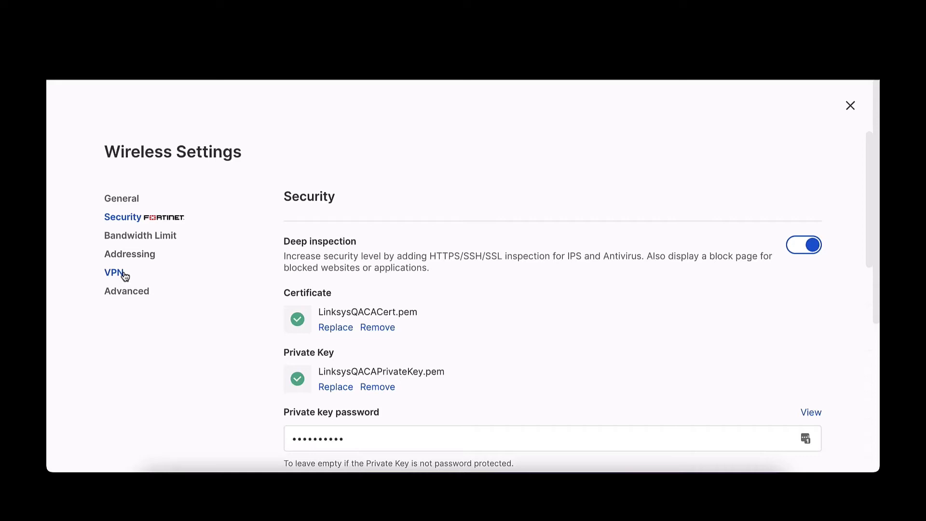
{"action": "mouse_move", "coordinate": [115, 275]}
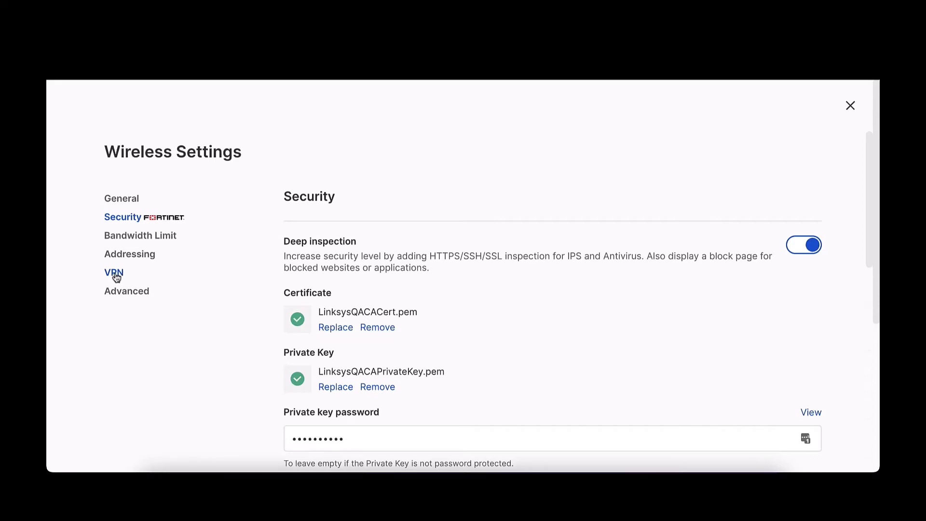
{"action": "left_click", "coordinate": [113, 272]}
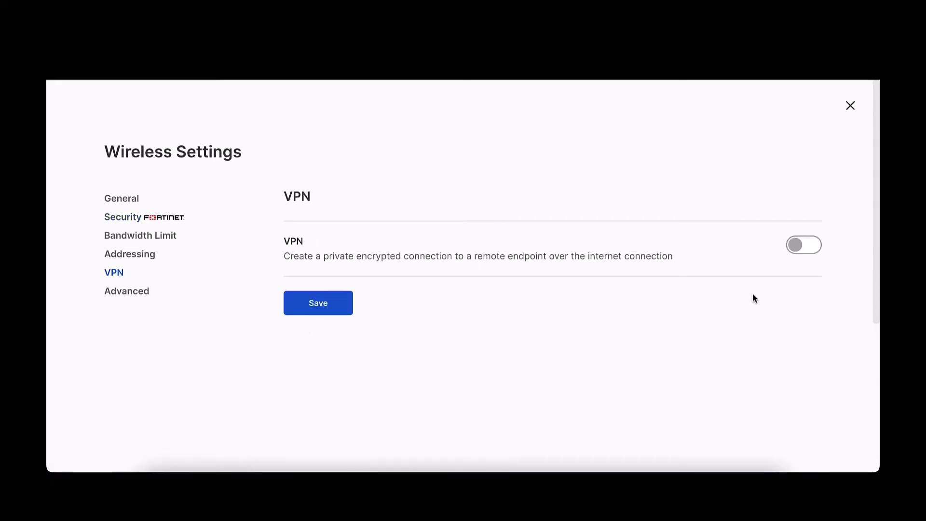
{"action": "left_click", "coordinate": [803, 245]}
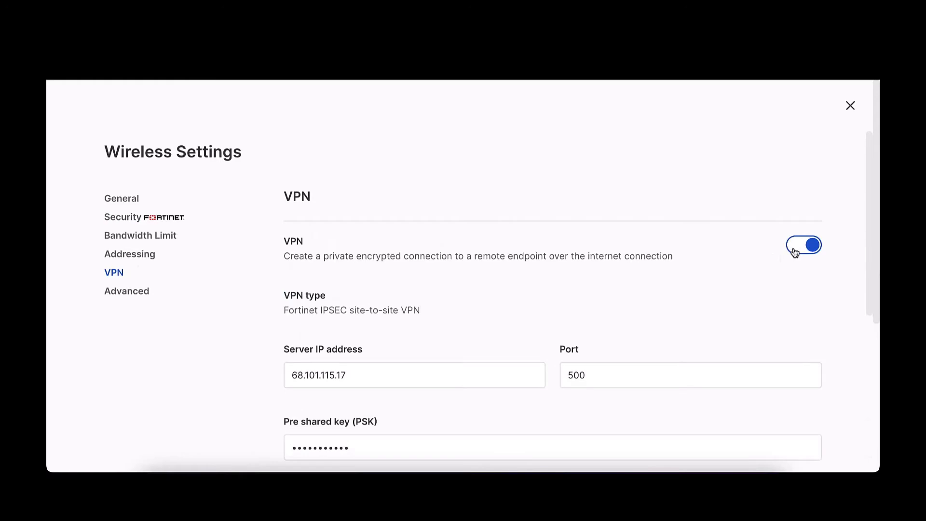
{"action": "mouse_move", "coordinate": [810, 273]}
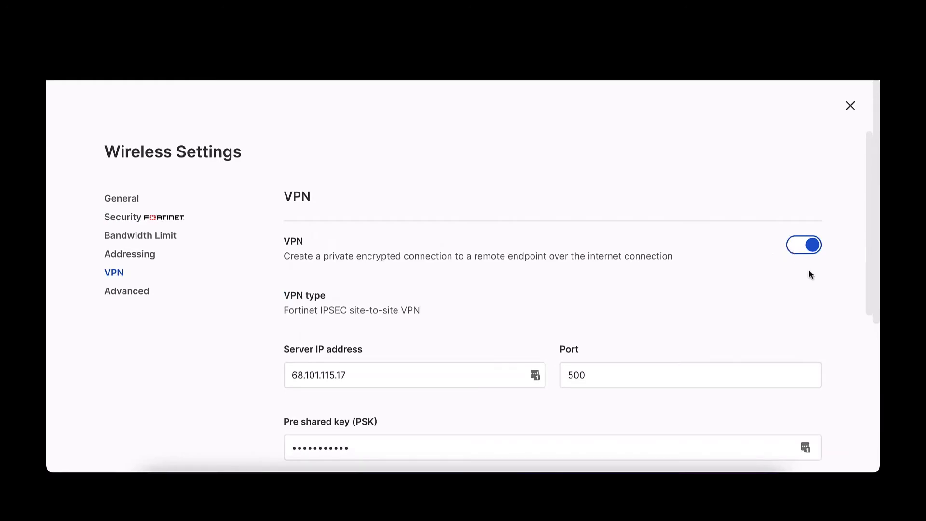
{"action": "scroll", "scroll_direction": "down", "scroll_amount": 3}
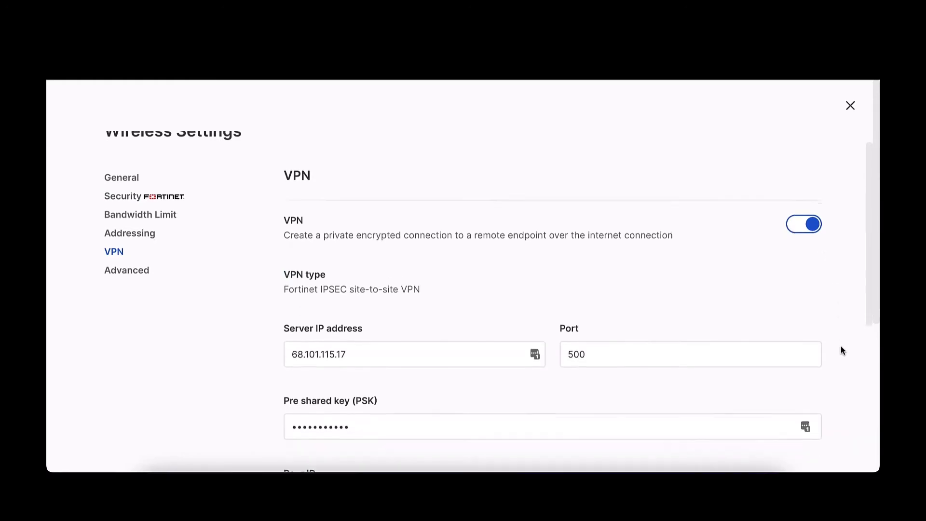
{"action": "scroll", "scroll_direction": "down", "scroll_amount": 3}
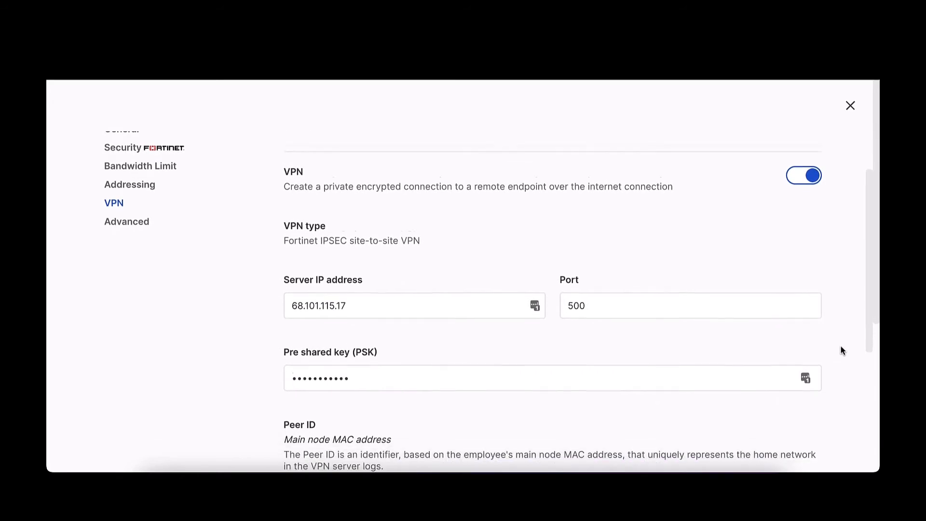
{"action": "scroll", "scroll_direction": "down", "scroll_amount": 3}
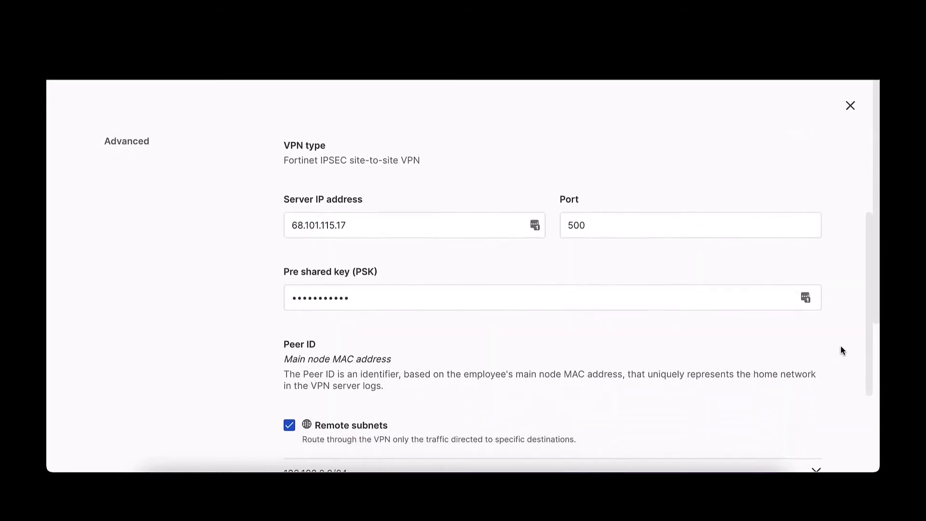
{"action": "scroll", "scroll_direction": "down", "scroll_amount": 3}
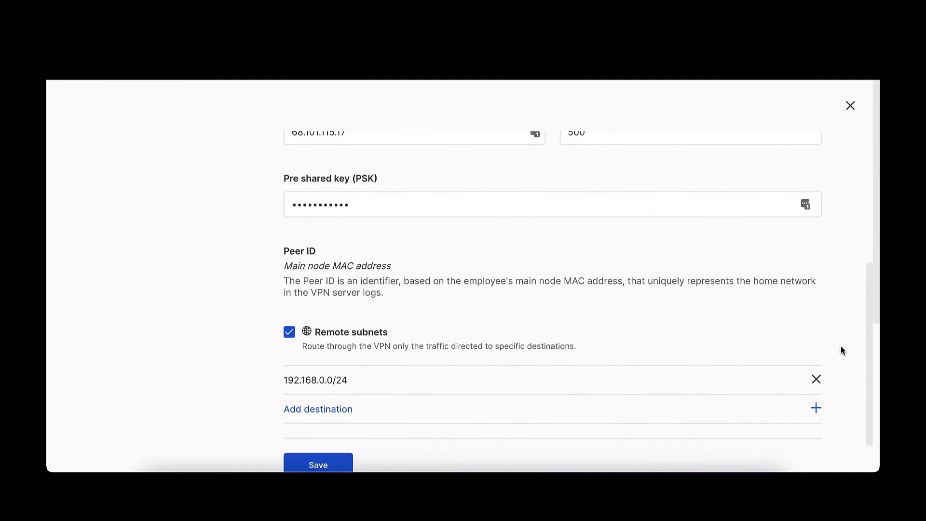
{"action": "scroll", "scroll_direction": "down", "scroll_amount": 3}
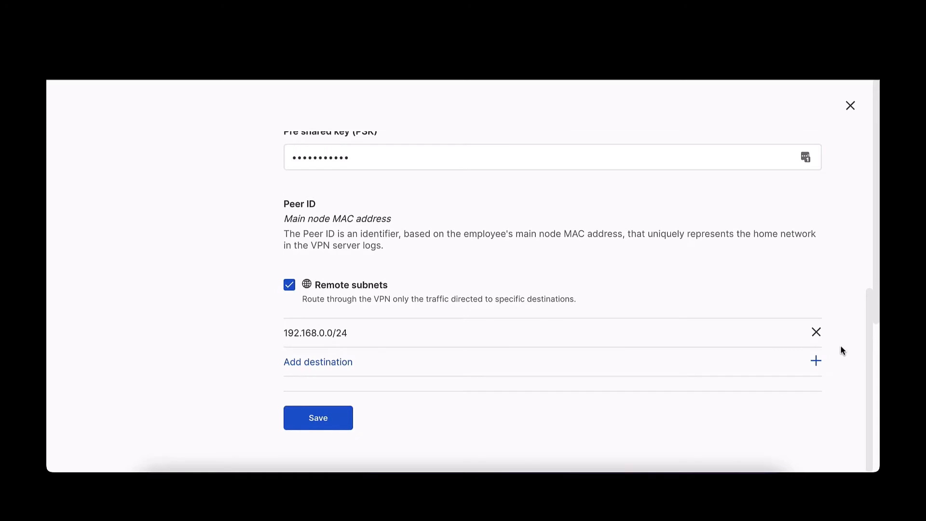
{"action": "mouse_move", "coordinate": [610, 423]}
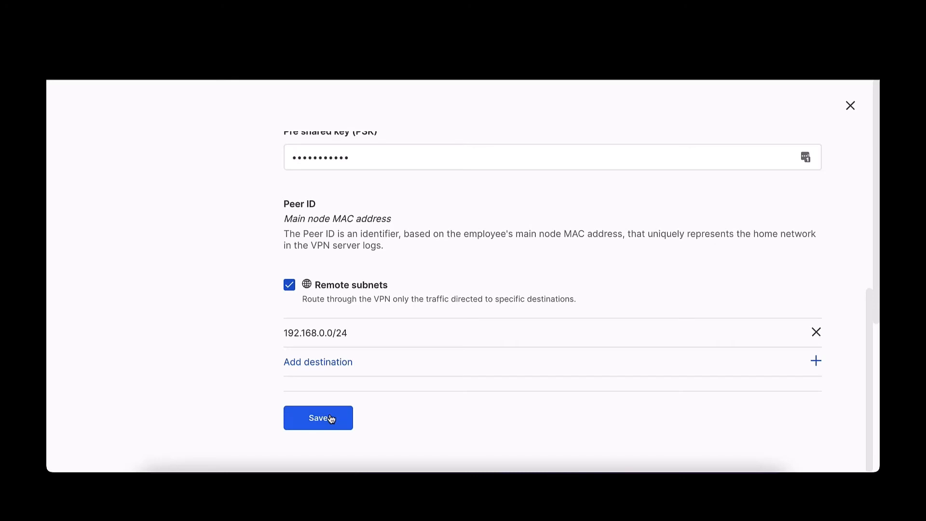
{"action": "left_click", "coordinate": [317, 418]}
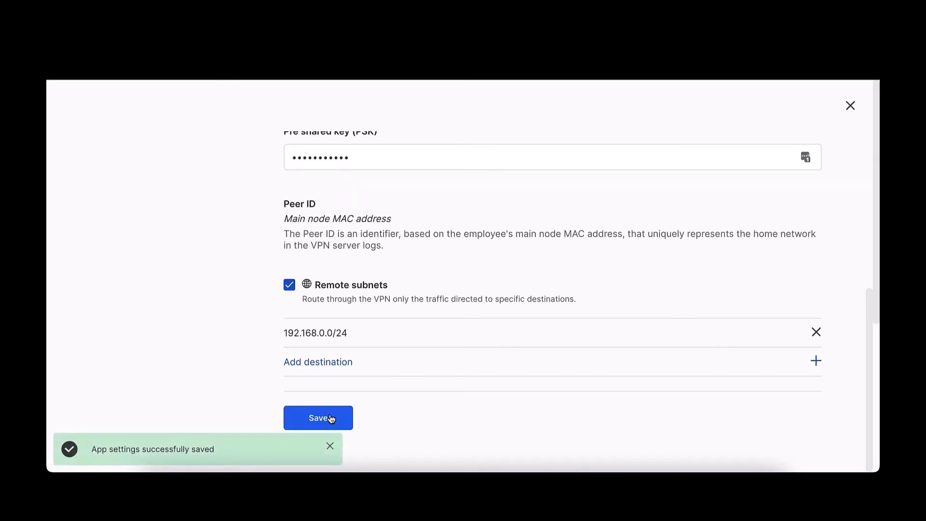
{"action": "scroll", "scroll_direction": "up", "scroll_amount": 3}
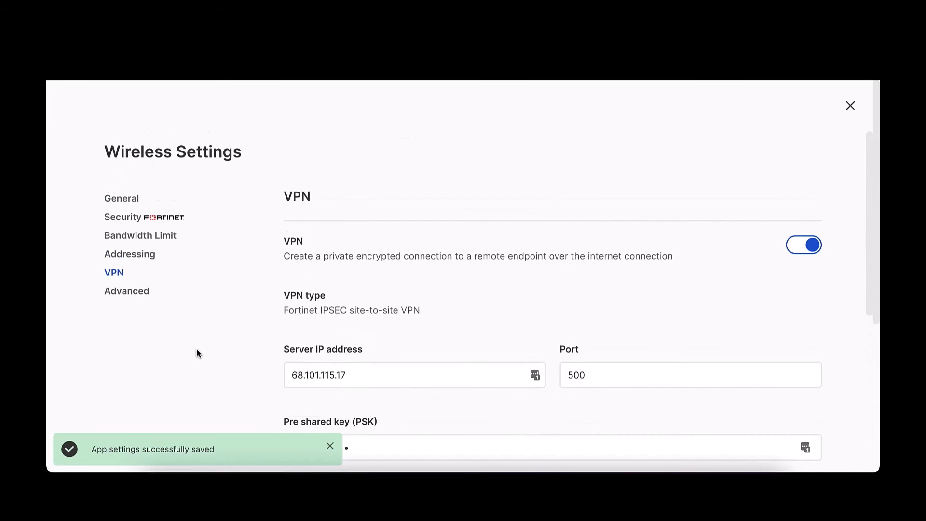
Enable QoS for business applications in Advanced wireless settings, keeping Dual Band, and save
{"action": "left_click", "coordinate": [127, 290]}
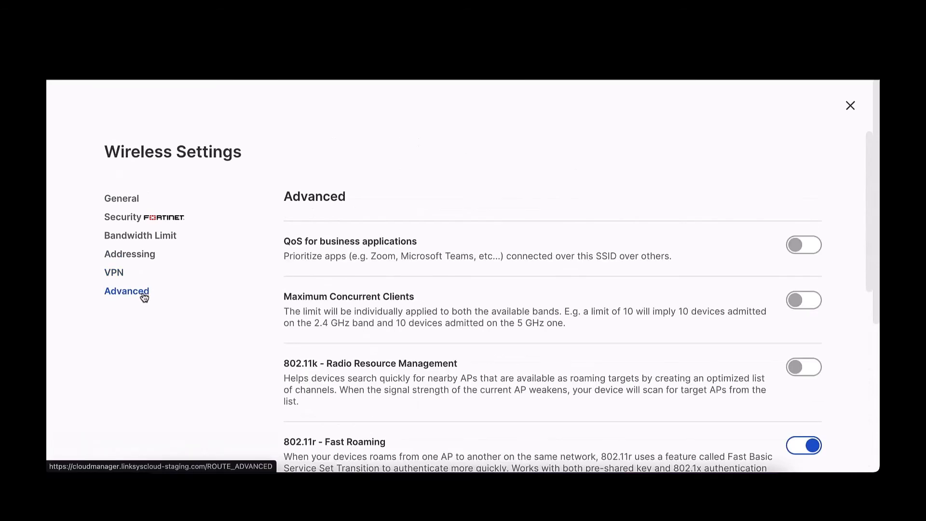
{"action": "mouse_move", "coordinate": [596, 269]}
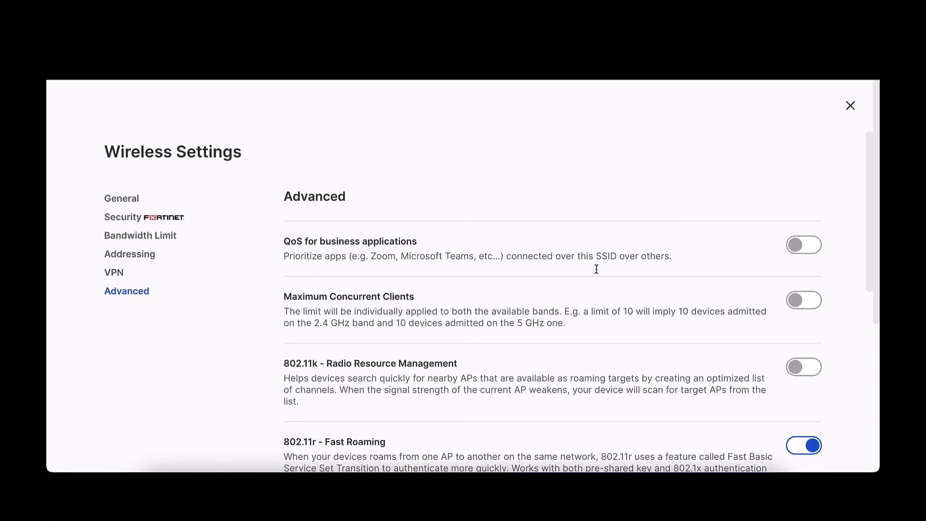
{"action": "mouse_move", "coordinate": [800, 251]}
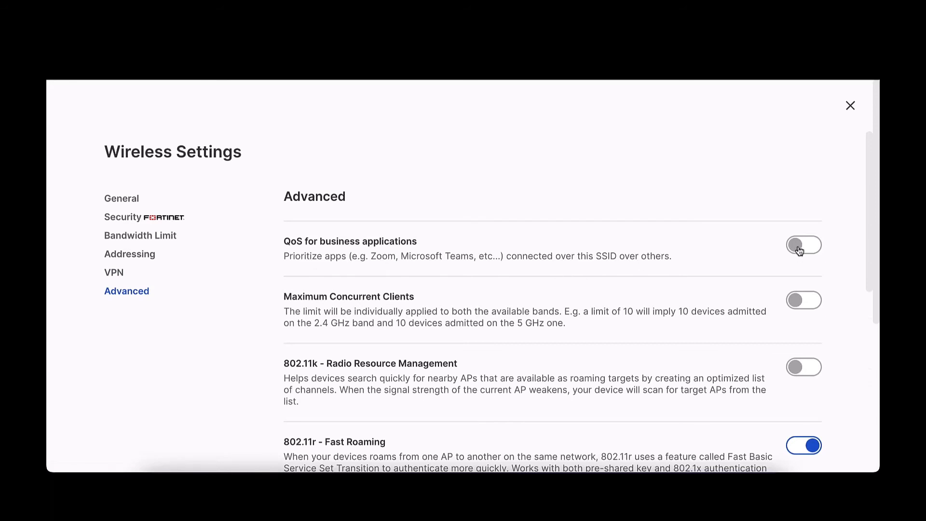
{"action": "left_click", "coordinate": [803, 244]}
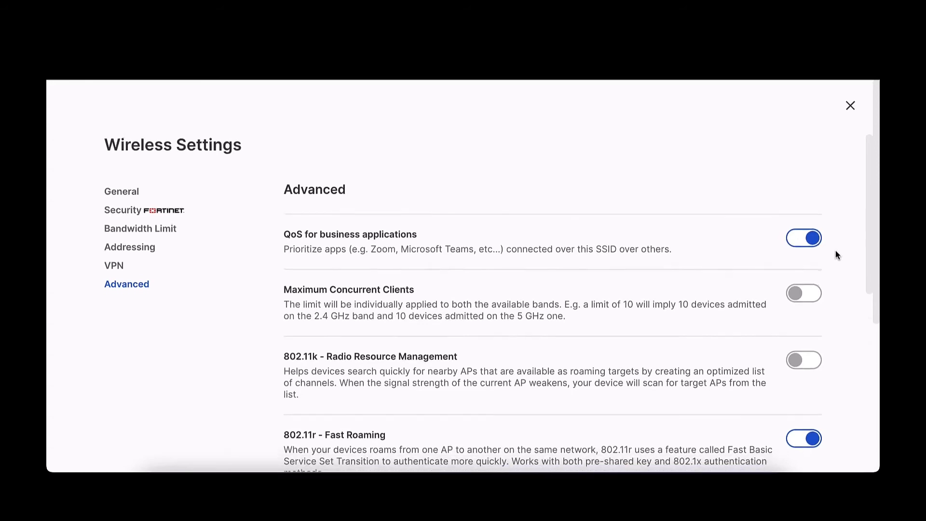
{"action": "scroll", "scroll_direction": "down", "scroll_amount": 3}
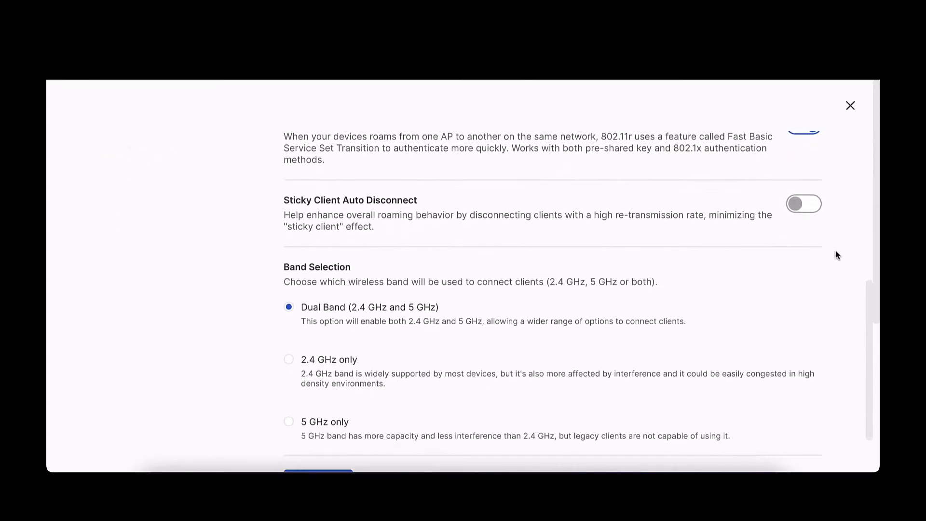
{"action": "scroll", "scroll_direction": "down", "scroll_amount": 3}
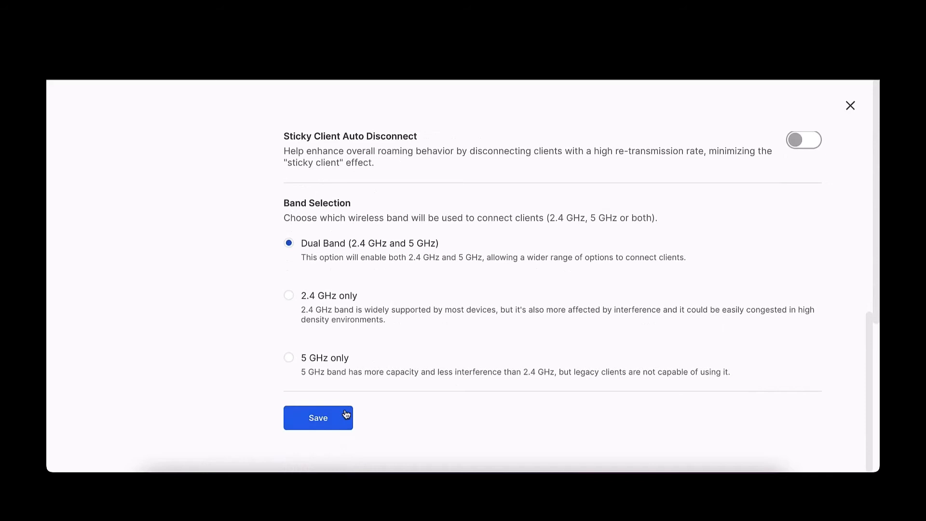
{"action": "left_click", "coordinate": [318, 418]}
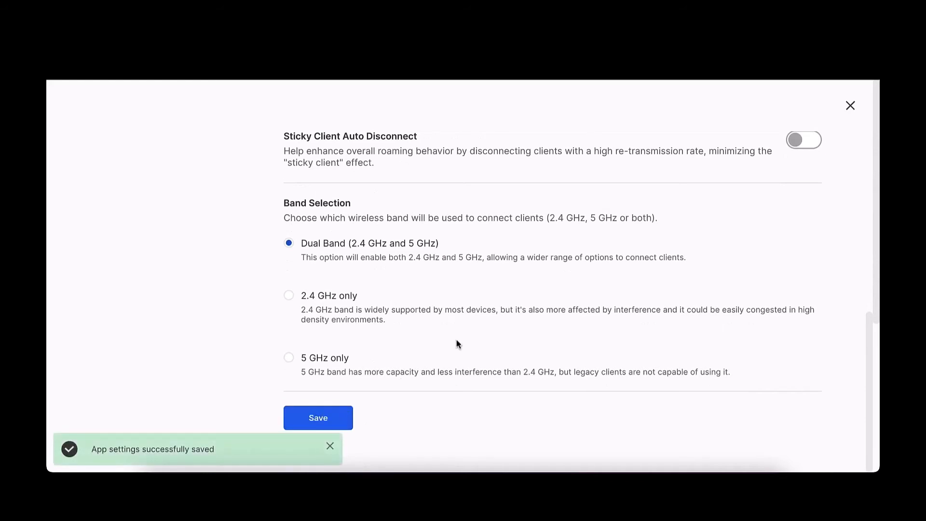
Enable FortiAnalyzer remote logging to 68.101.115.17 port 514, leaving Syslog off
{"action": "left_click", "coordinate": [851, 105]}
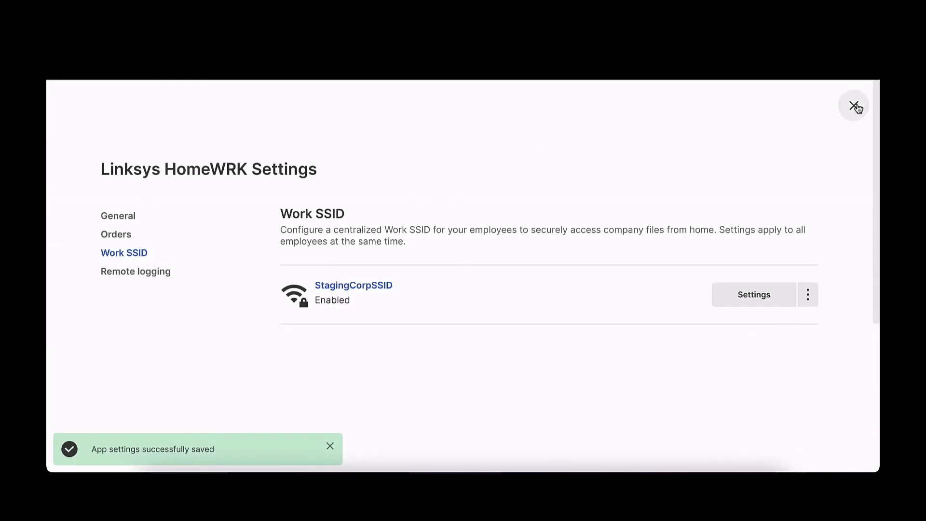
{"action": "left_click", "coordinate": [135, 271]}
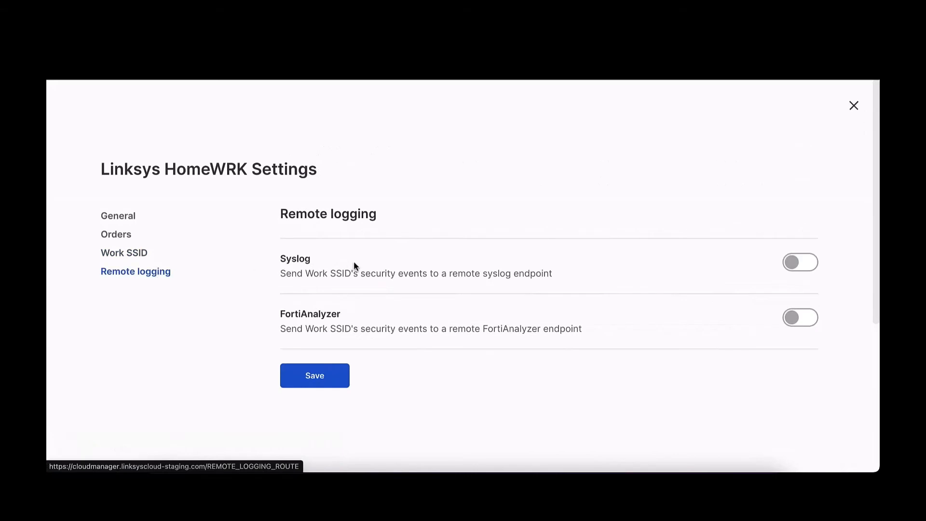
{"action": "mouse_move", "coordinate": [789, 273]}
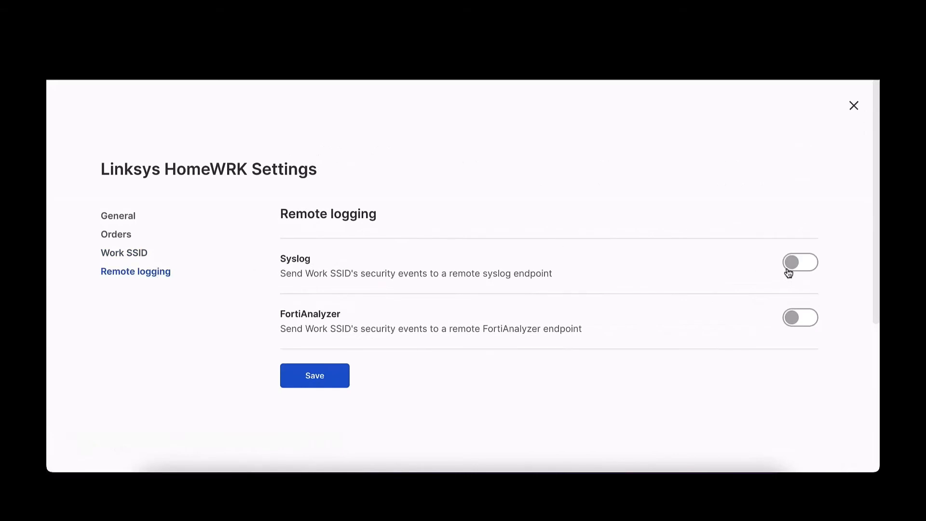
{"action": "left_click", "coordinate": [800, 261]}
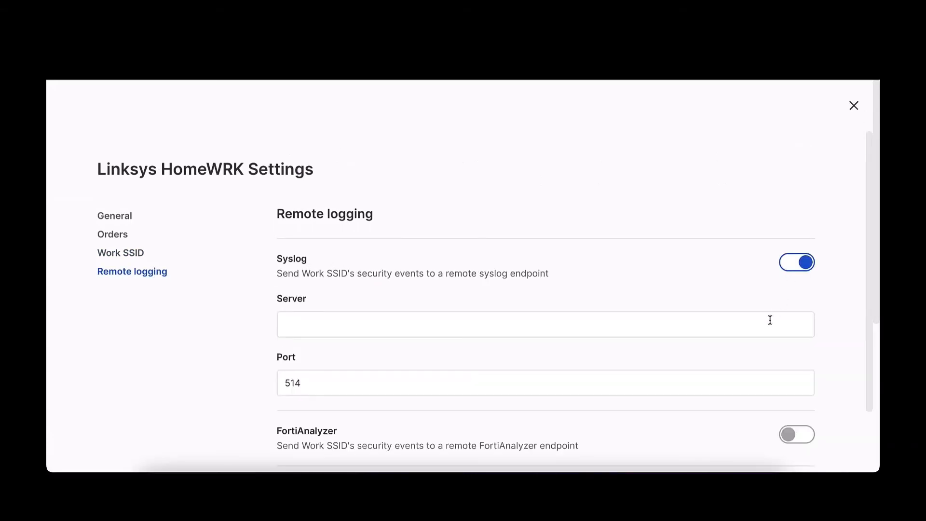
{"action": "left_click", "coordinate": [797, 262]}
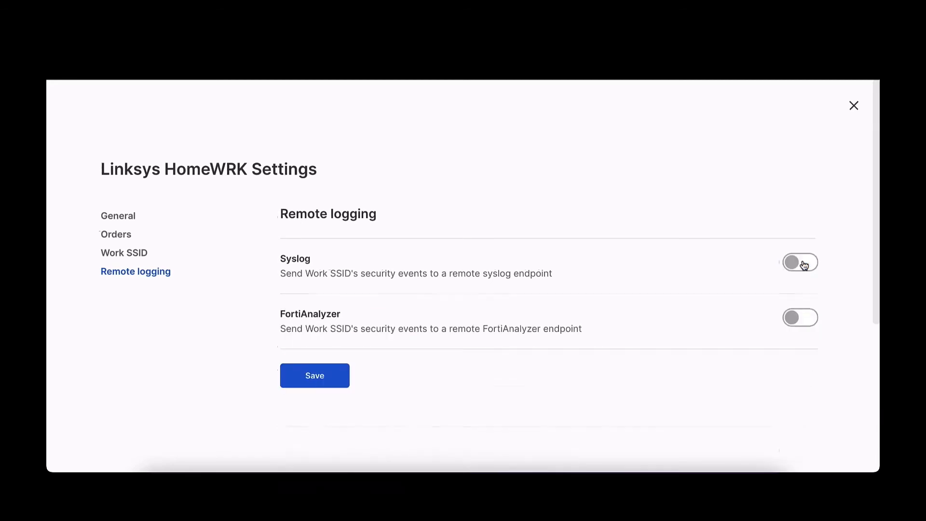
{"action": "left_click", "coordinate": [800, 318]}
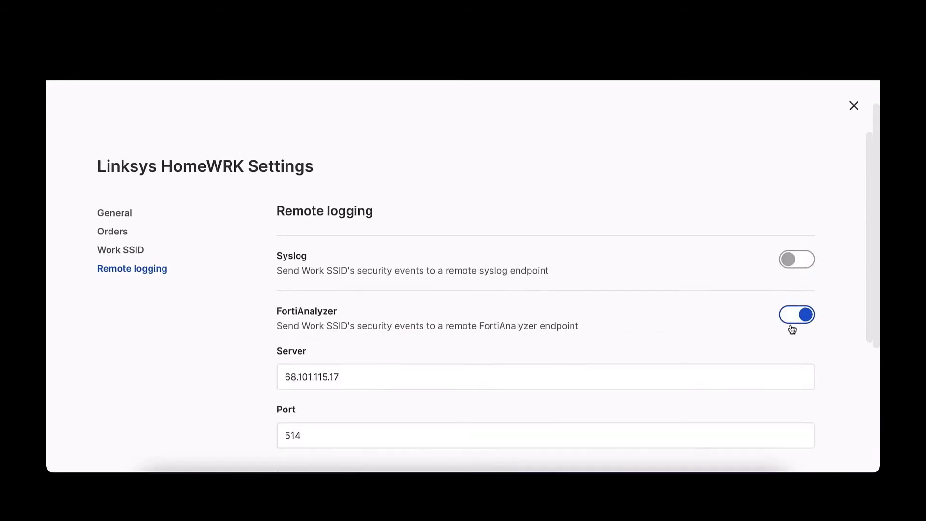
{"action": "scroll", "scroll_direction": "down", "scroll_amount": 3}
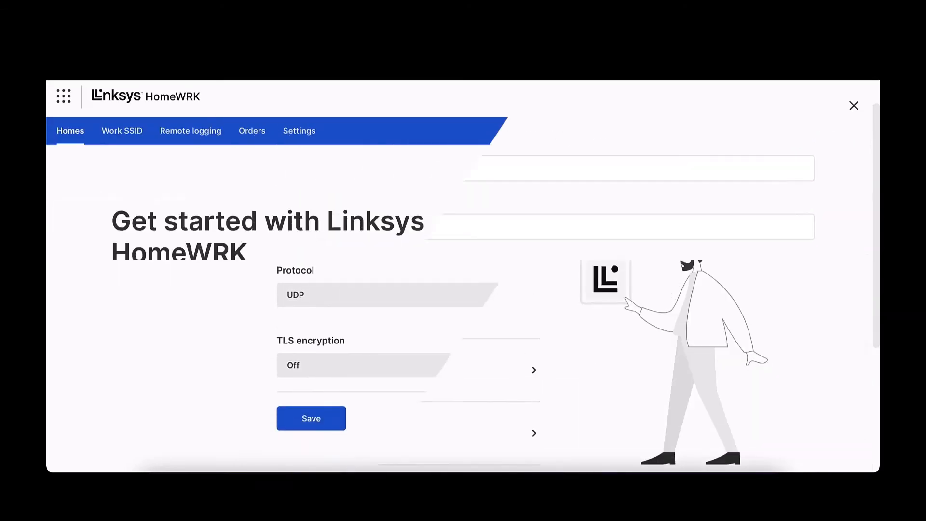
Open the Orders settings and check the hardware list showing one access point
{"action": "left_click", "coordinate": [853, 105]}
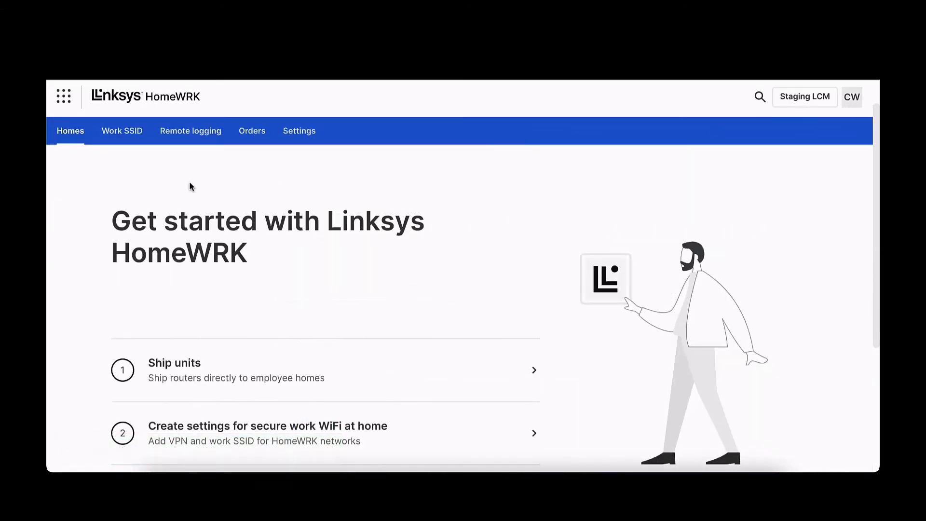
{"action": "left_click", "coordinate": [299, 131]}
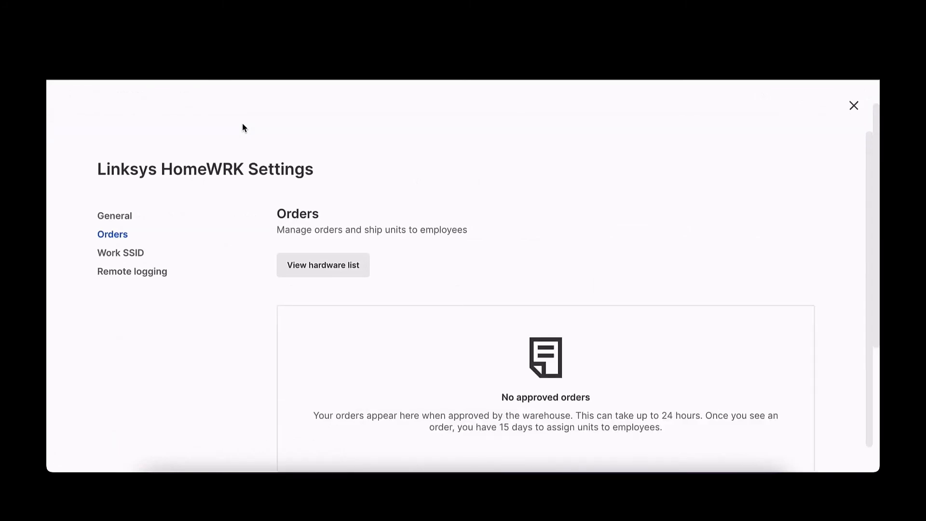
{"action": "mouse_move", "coordinate": [407, 259]}
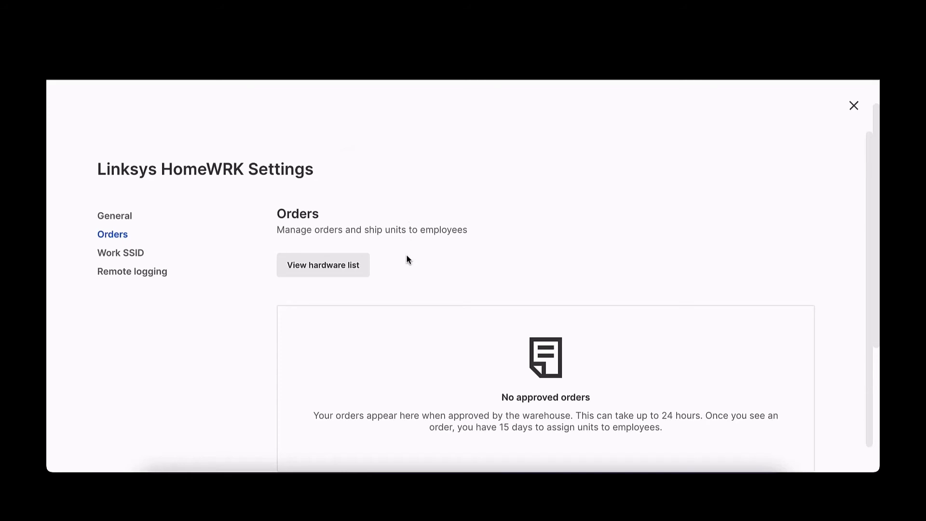
{"action": "left_click", "coordinate": [323, 265]}
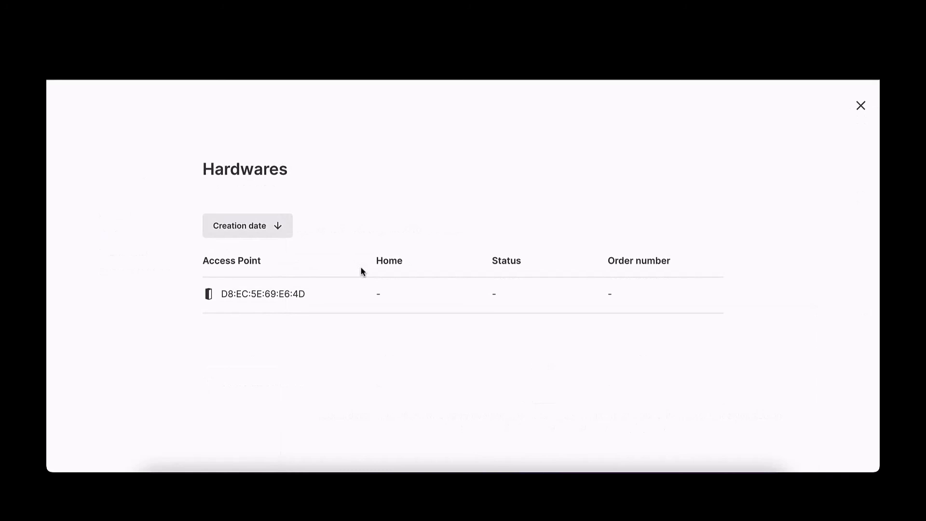
{"action": "mouse_move", "coordinate": [711, 273]}
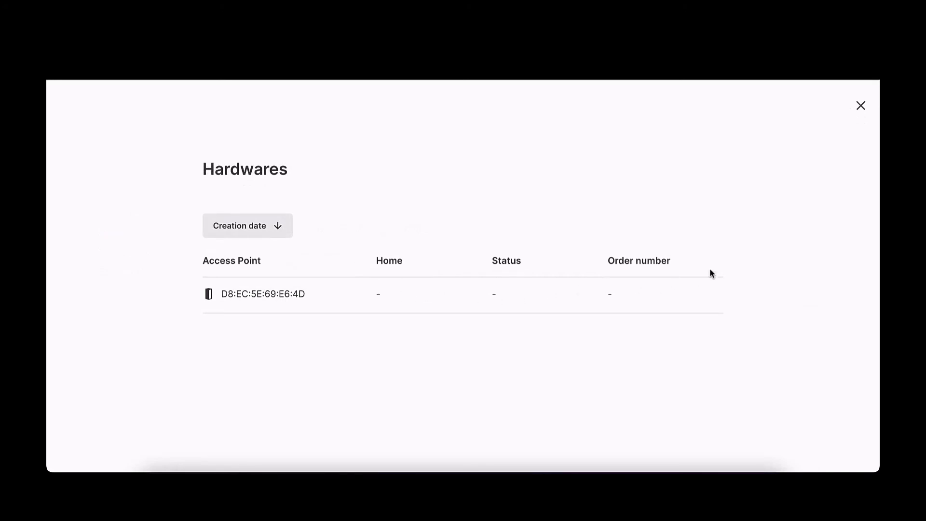
{"action": "left_click", "coordinate": [860, 106]}
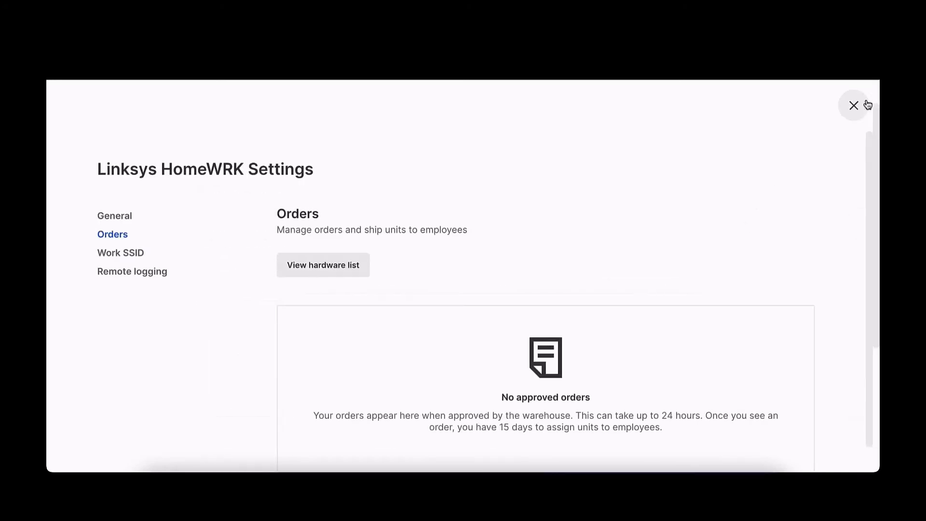
{"action": "mouse_move", "coordinate": [854, 111]}
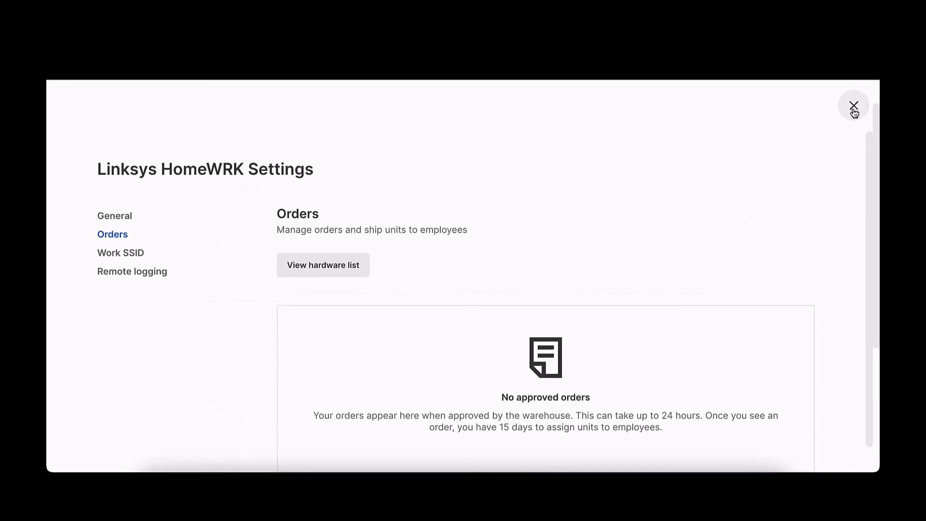
Close settings and open the Select Organization picker listing Staging LCM via Switch Organization
{"action": "left_click", "coordinate": [852, 105]}
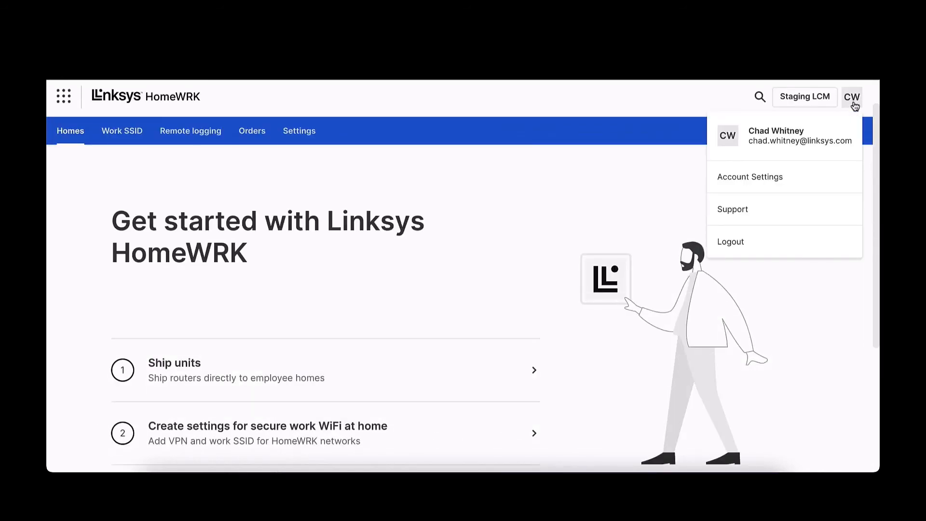
{"action": "mouse_move", "coordinate": [825, 110]}
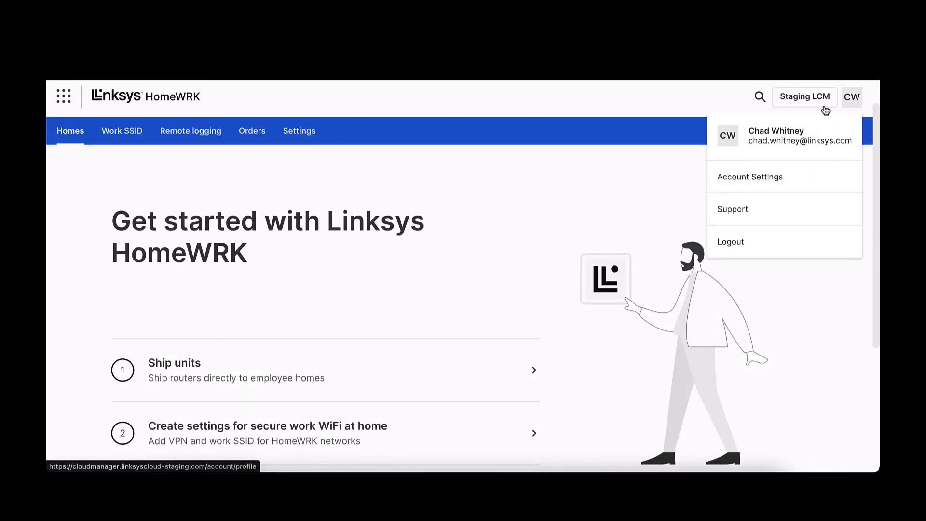
{"action": "left_click", "coordinate": [804, 96]}
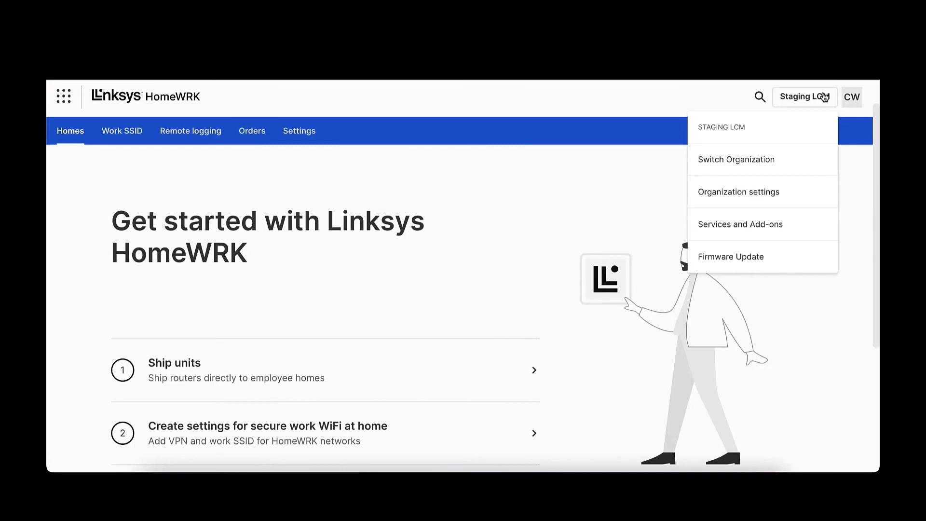
{"action": "mouse_move", "coordinate": [813, 171]}
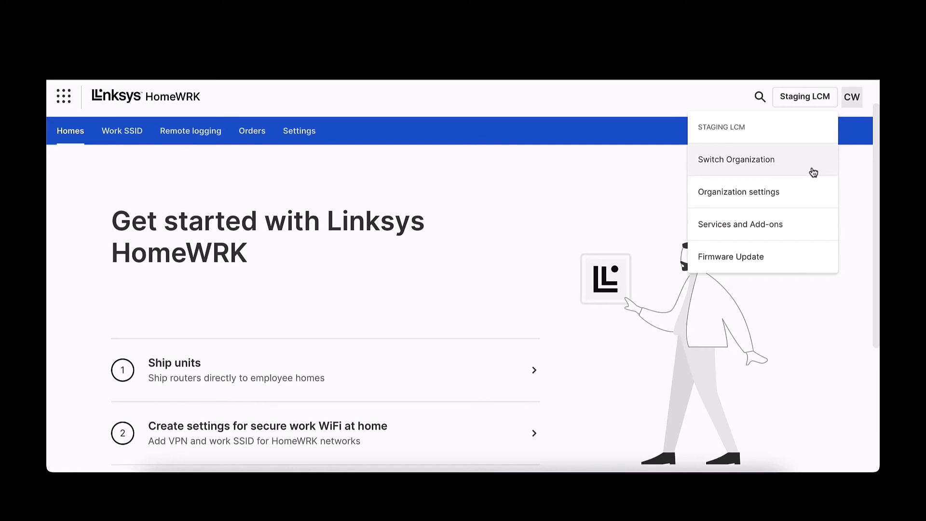
{"action": "left_click", "coordinate": [735, 159]}
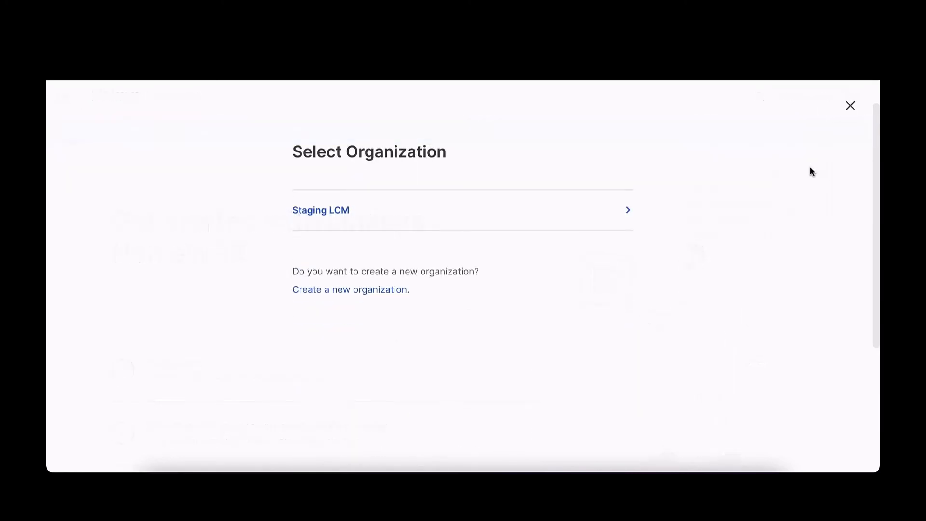